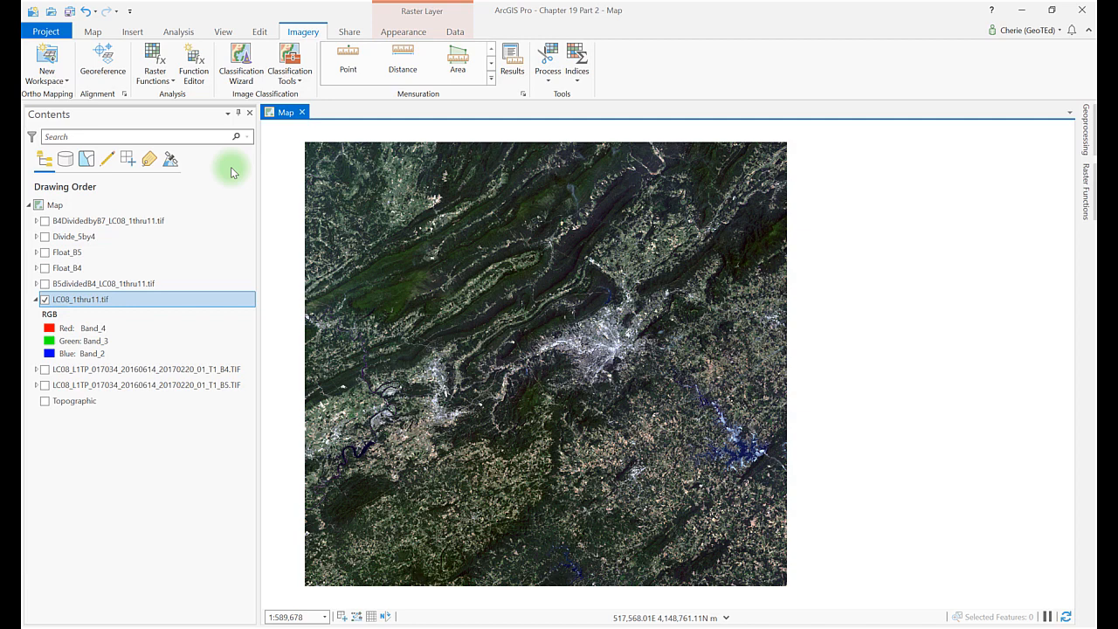
pyautogui.moveTo(230, 182)
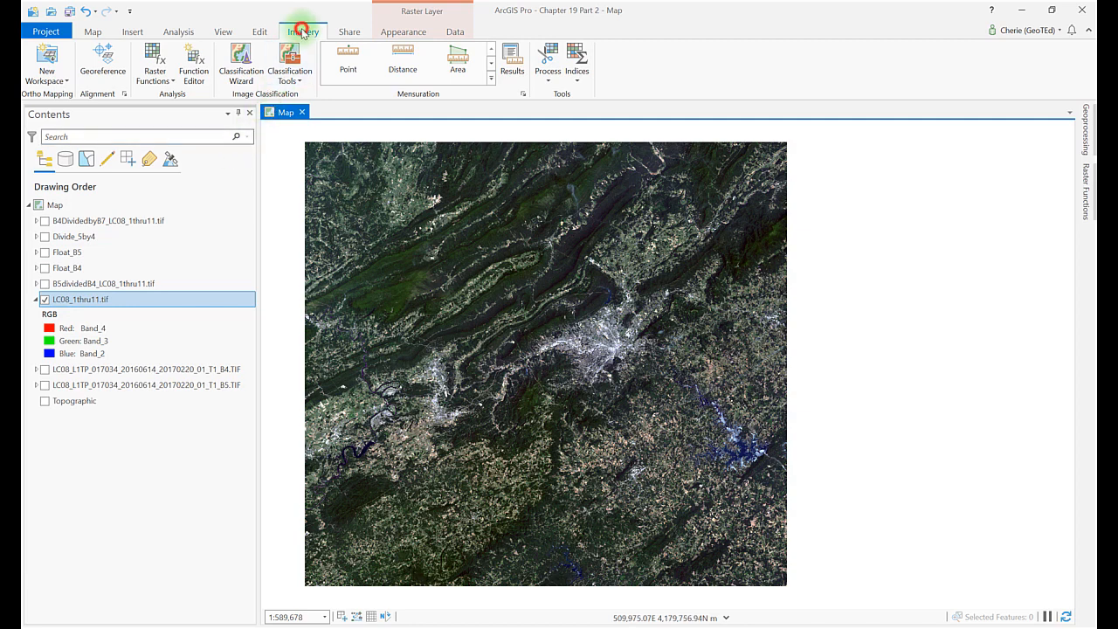
# Show the Raster Functions pane with the system math functions listed
pyautogui.click(154, 61)
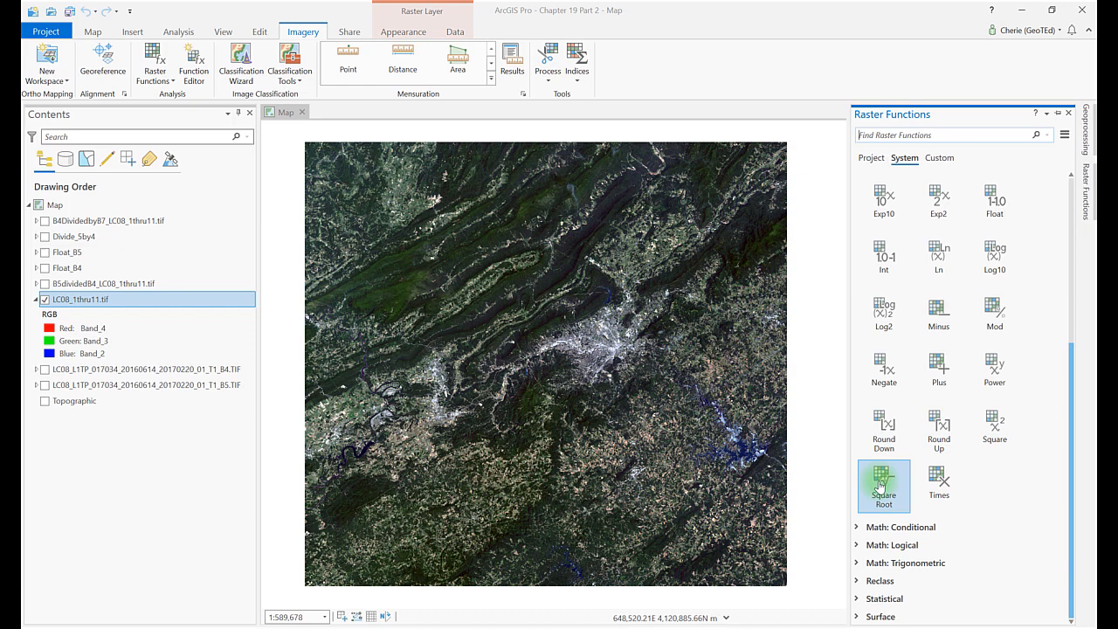
# Create a Square Root layer from the B5dividedB4 raster, renamed 'Square Root B5 divide B4'
pyautogui.click(884, 486)
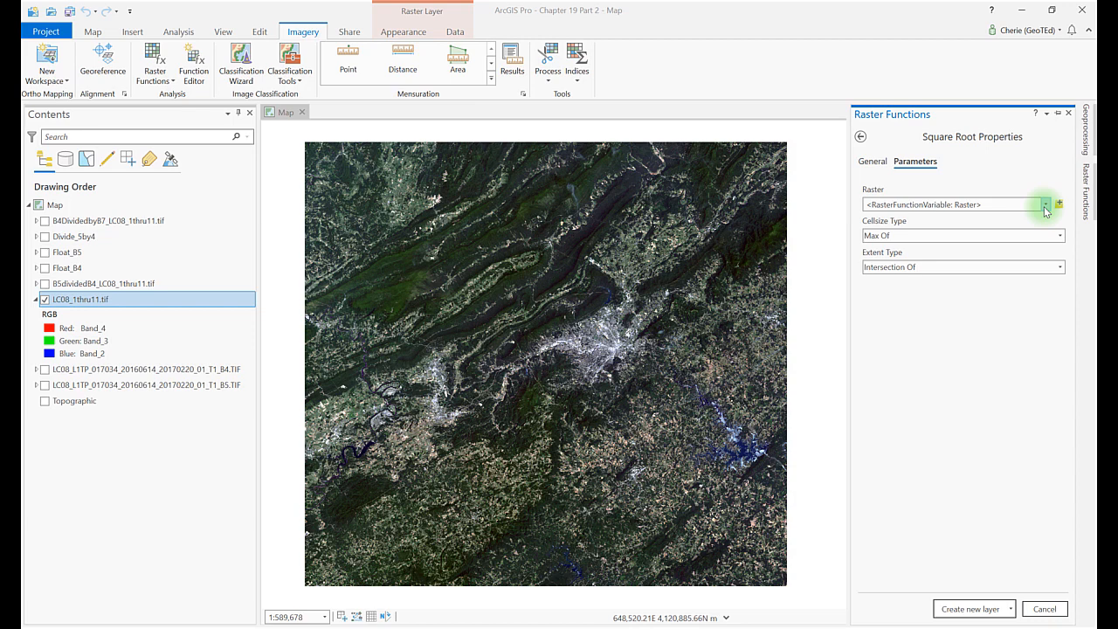
pyautogui.click(1044, 204)
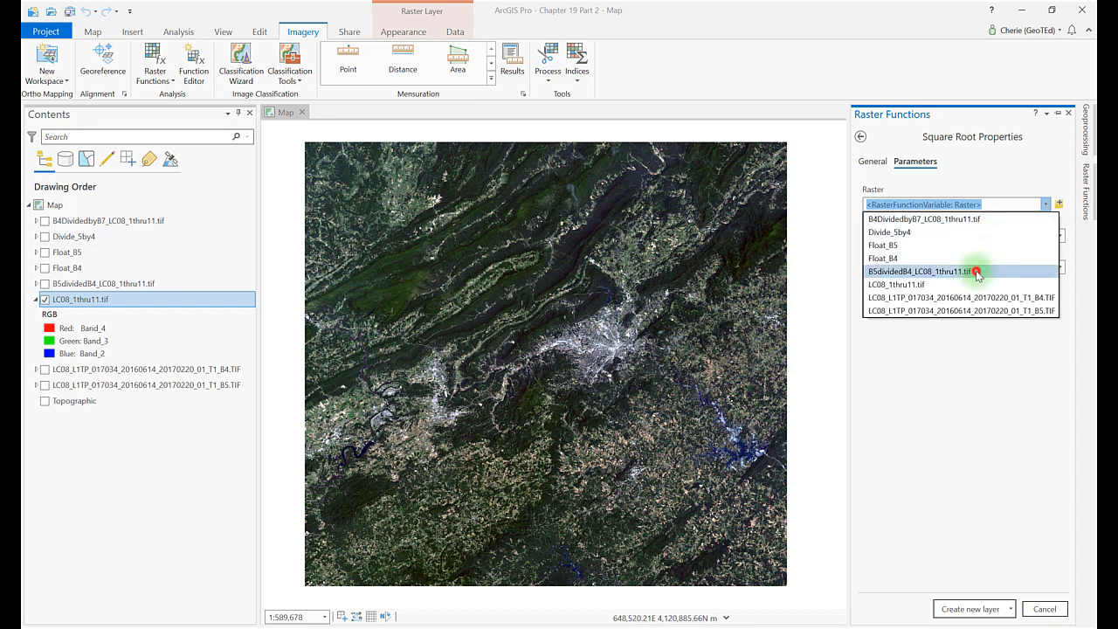
pyautogui.click(870, 161)
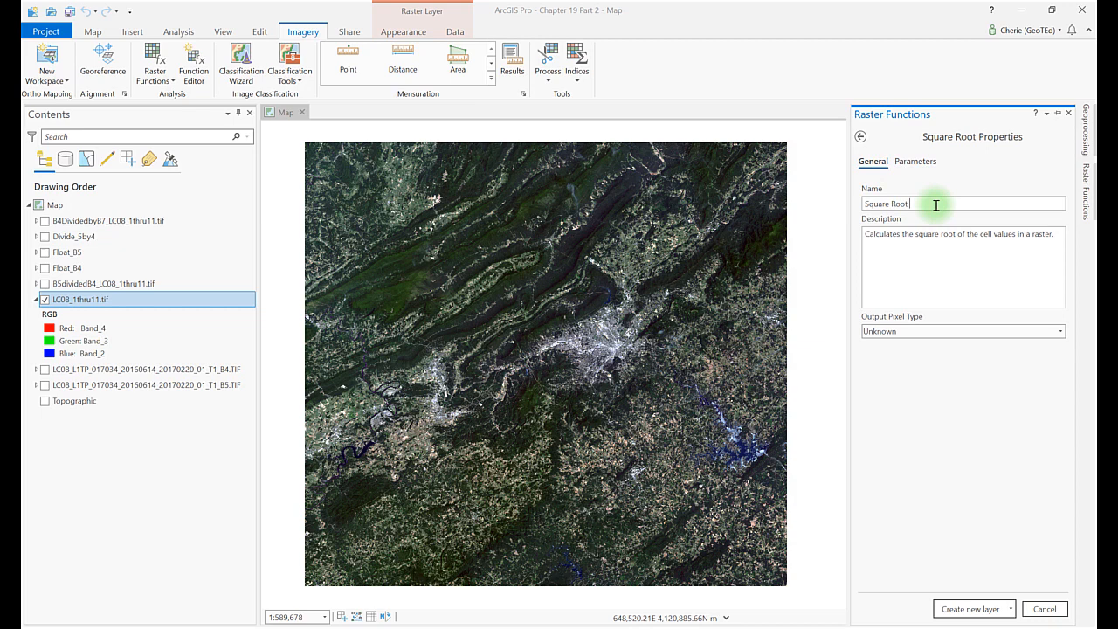
pyautogui.write('B5 divide B4')
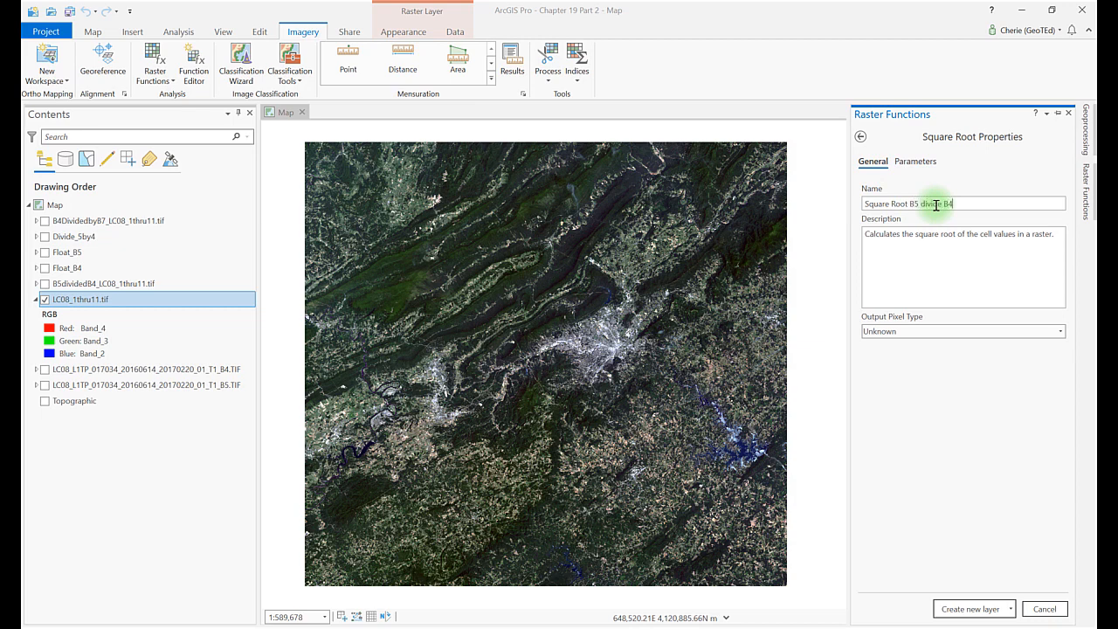
pyautogui.click(972, 608)
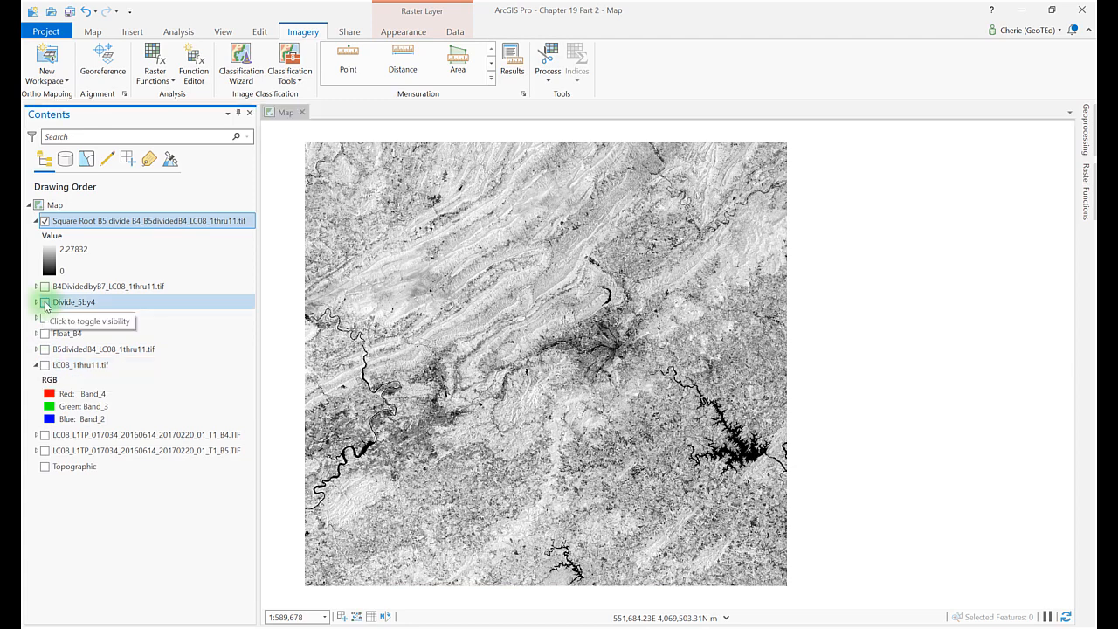
# Turn on Divide_5by4, zoom in on the city area and swipe the square-root layer against it
pyautogui.click(45, 300)
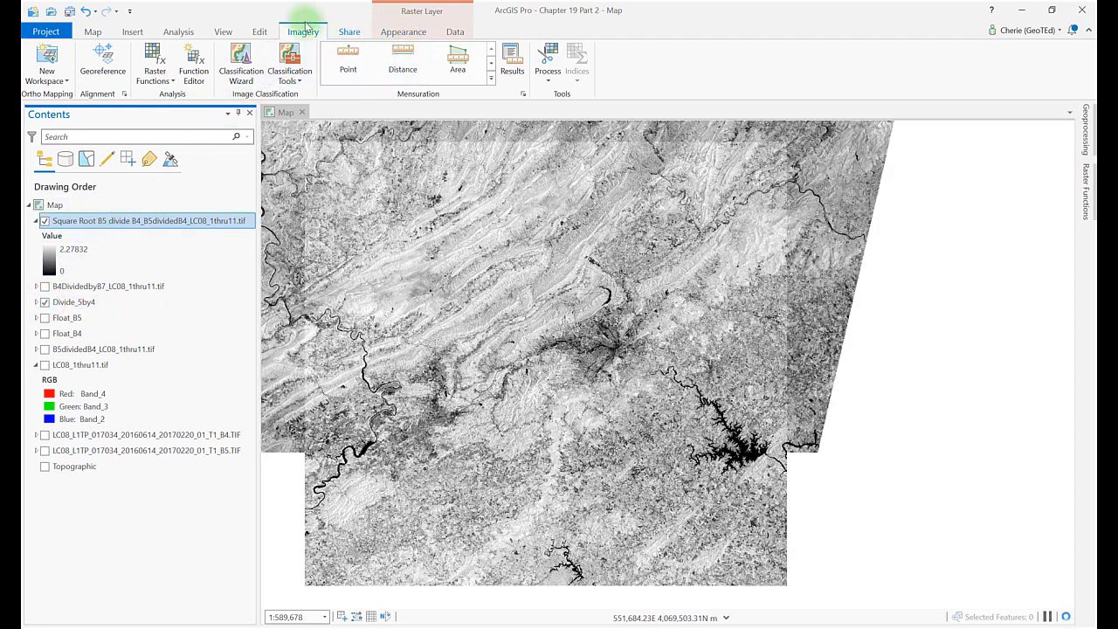
pyautogui.click(91, 31)
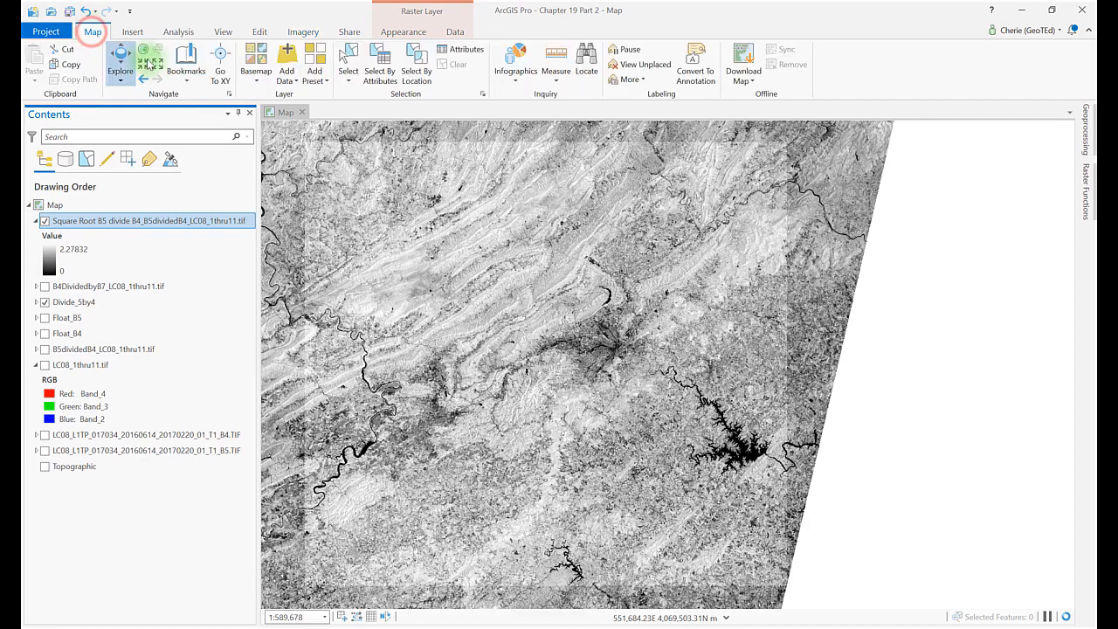
pyautogui.click(185, 61)
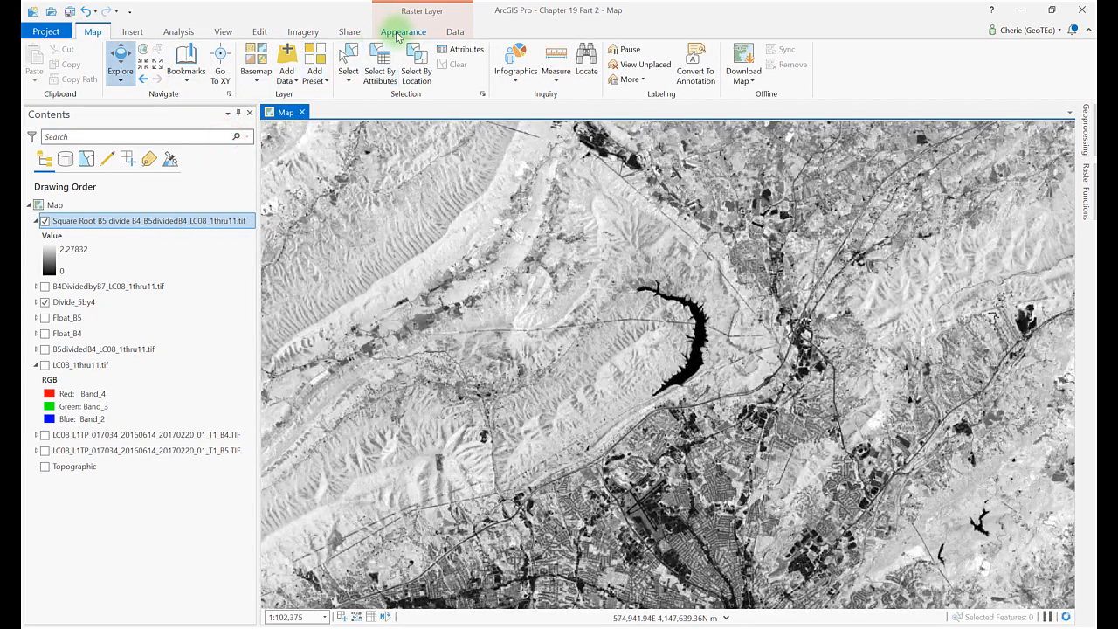
pyautogui.click(403, 32)
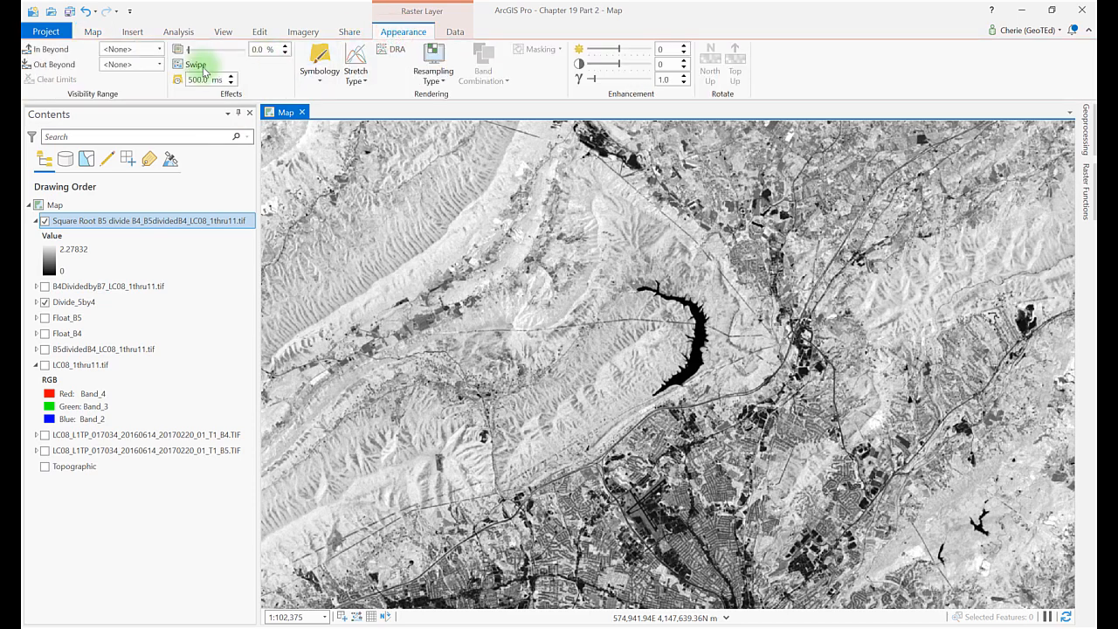
pyautogui.click(196, 63)
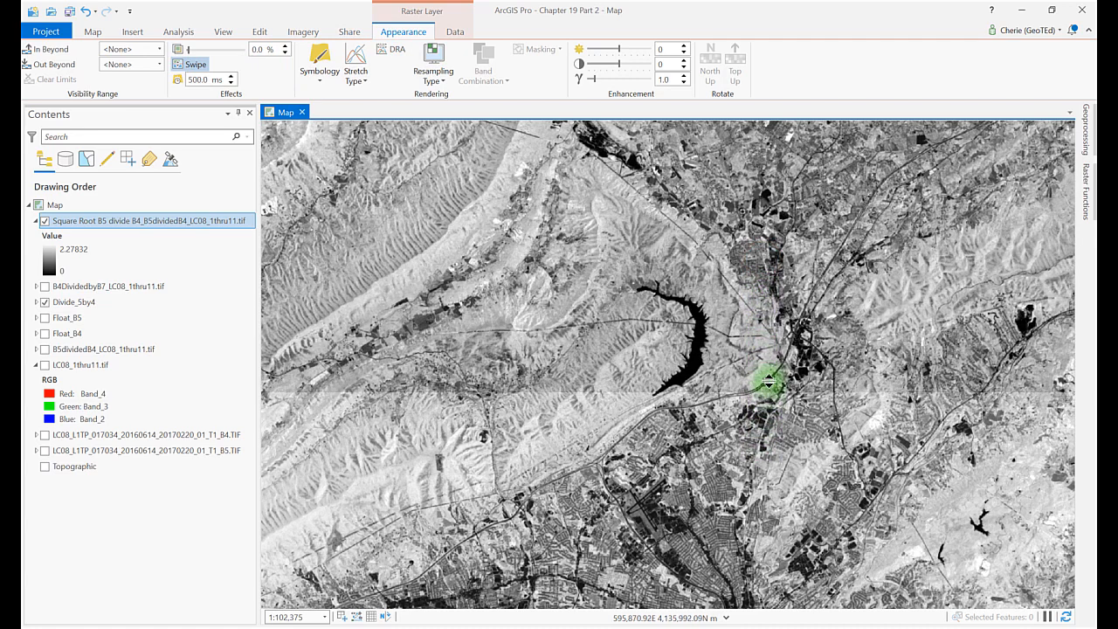
pyautogui.moveTo(767, 381); pyautogui.dragTo(783, 245)
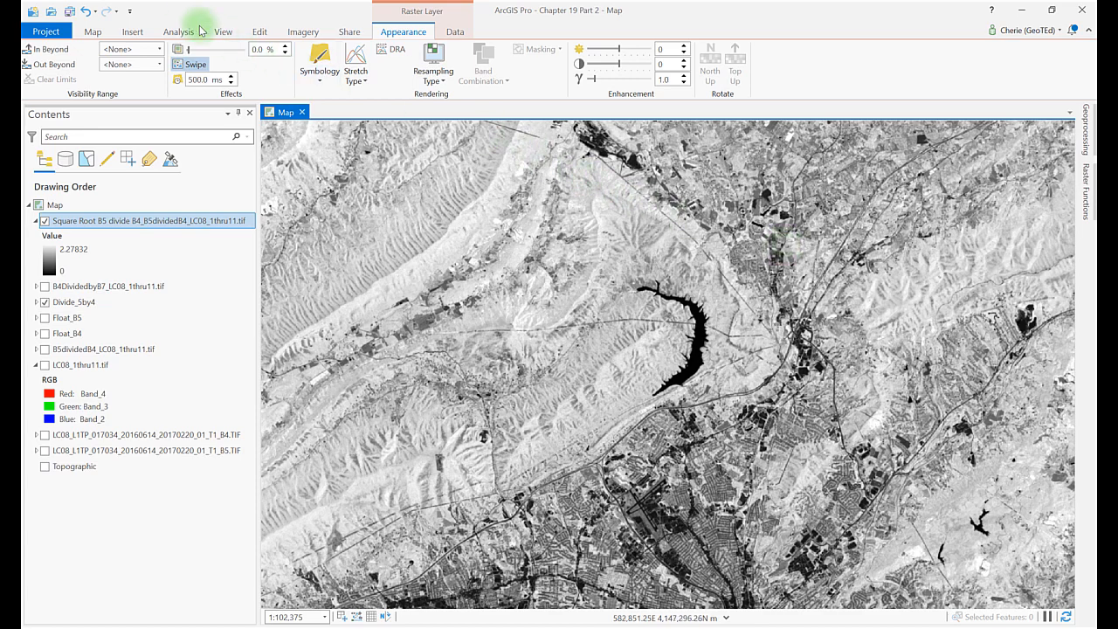
# Run Raster Calculator with SquareRoot("Float_B5" / "Float_B4") to output squareroot_B5divideB4
pyautogui.click(179, 31)
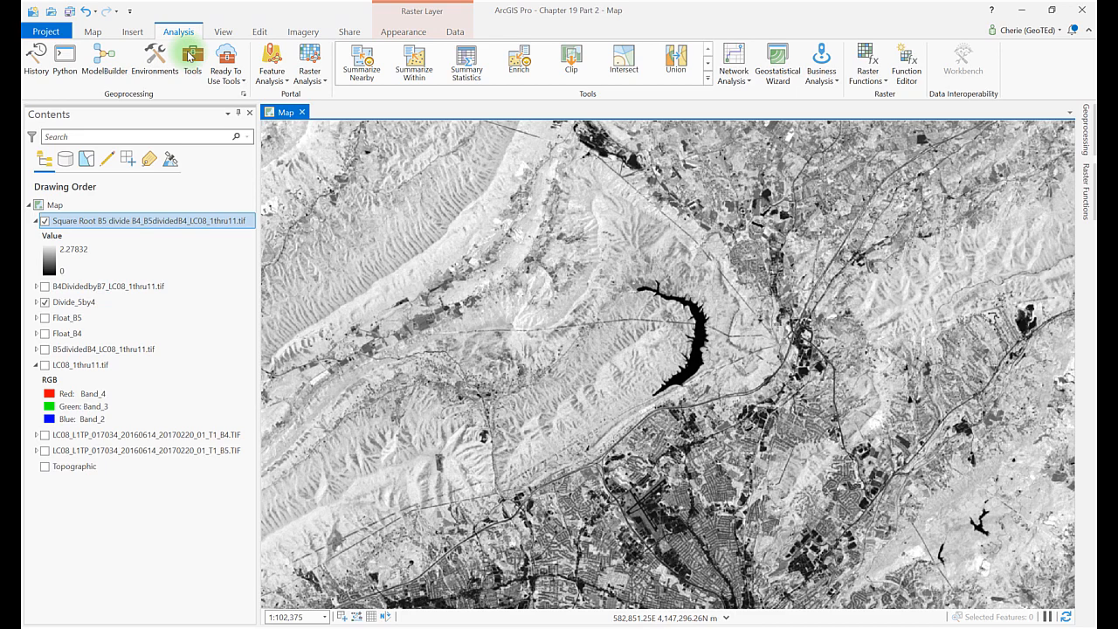
pyautogui.click(193, 56)
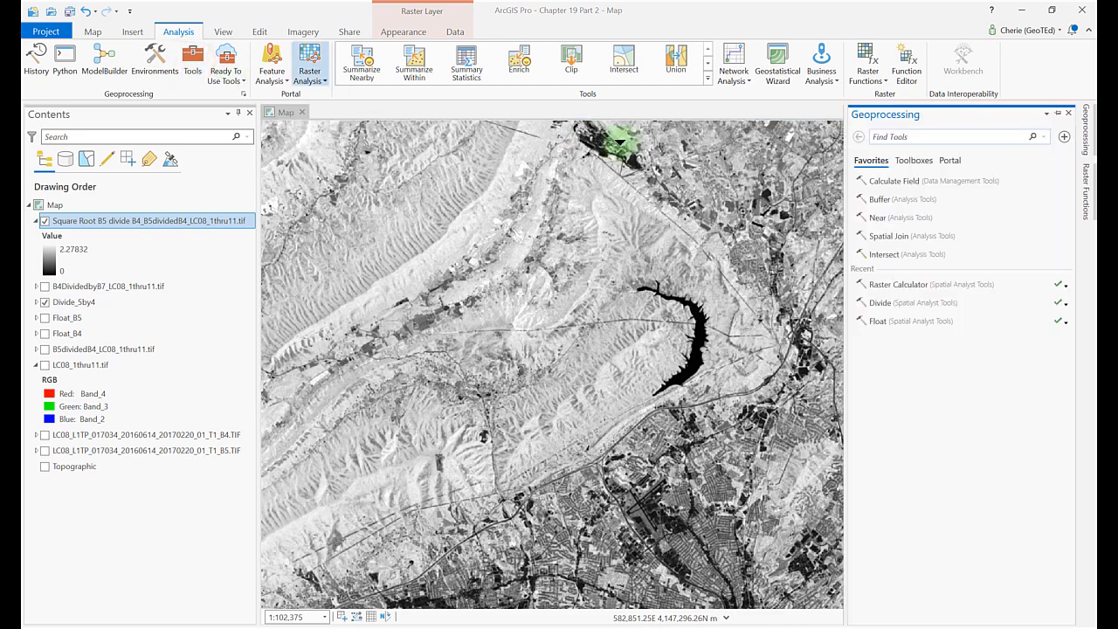
pyautogui.write('raster cal')
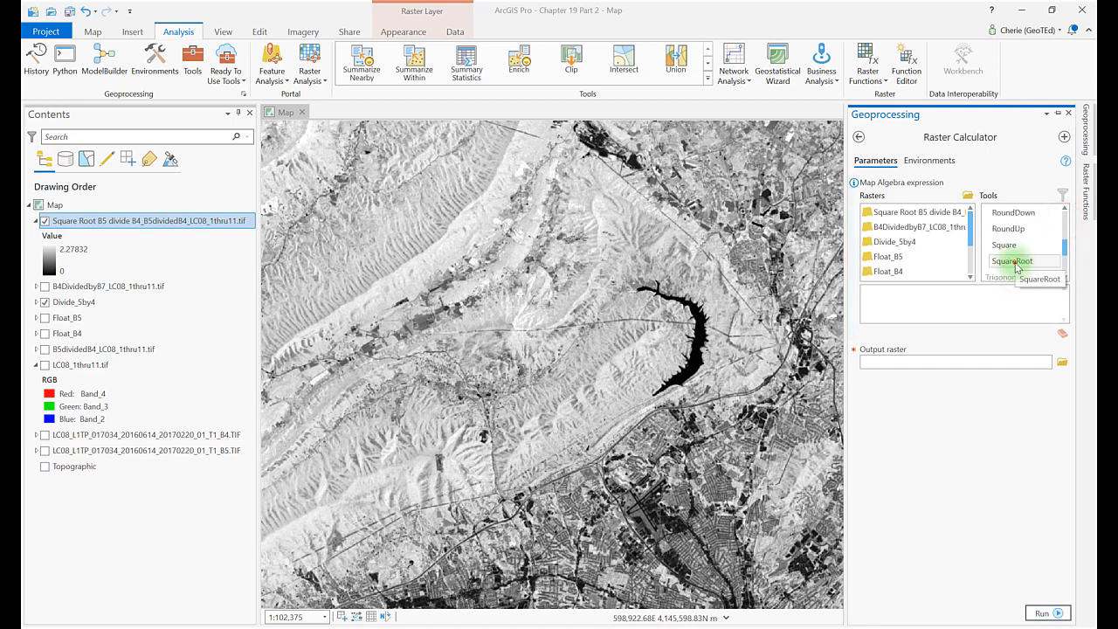
pyautogui.doubleClick(1013, 260)
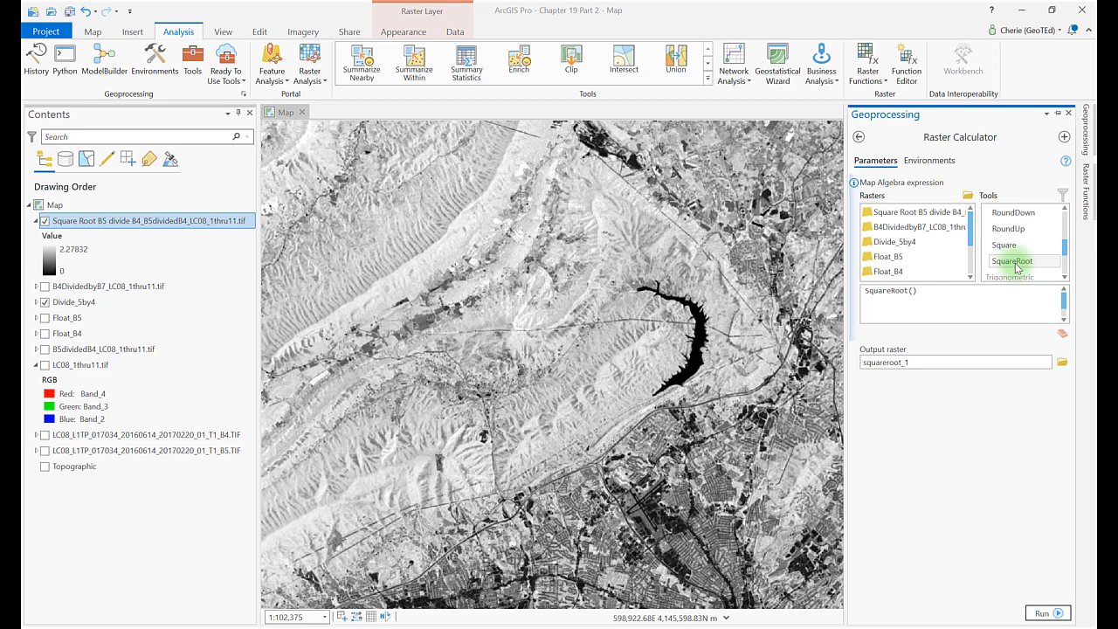
pyautogui.doubleClick(891, 256)
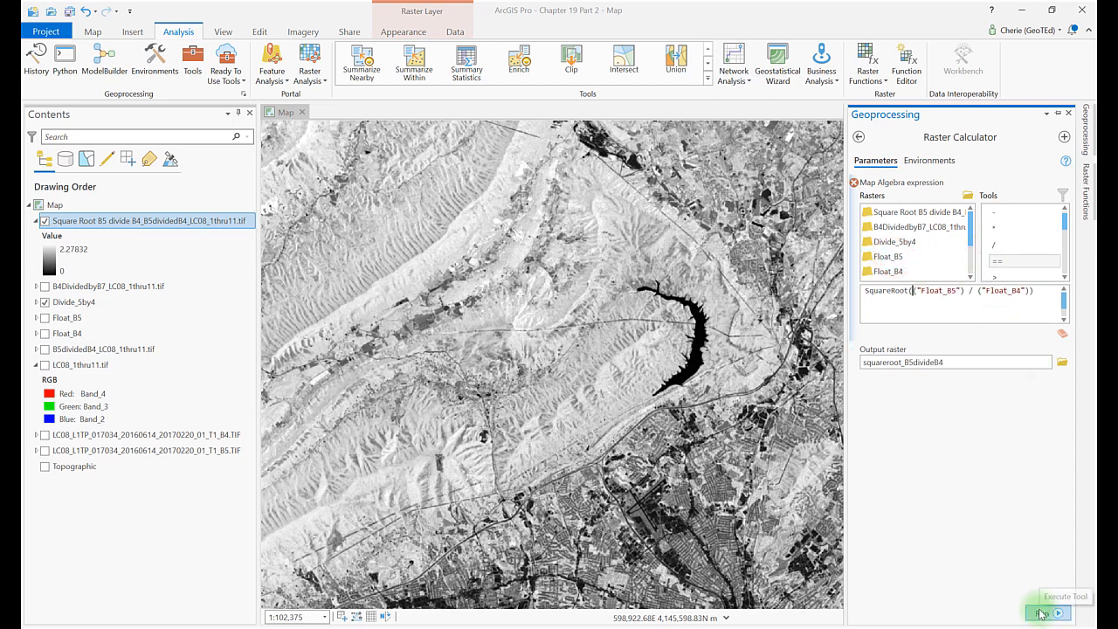
pyautogui.click(1055, 611)
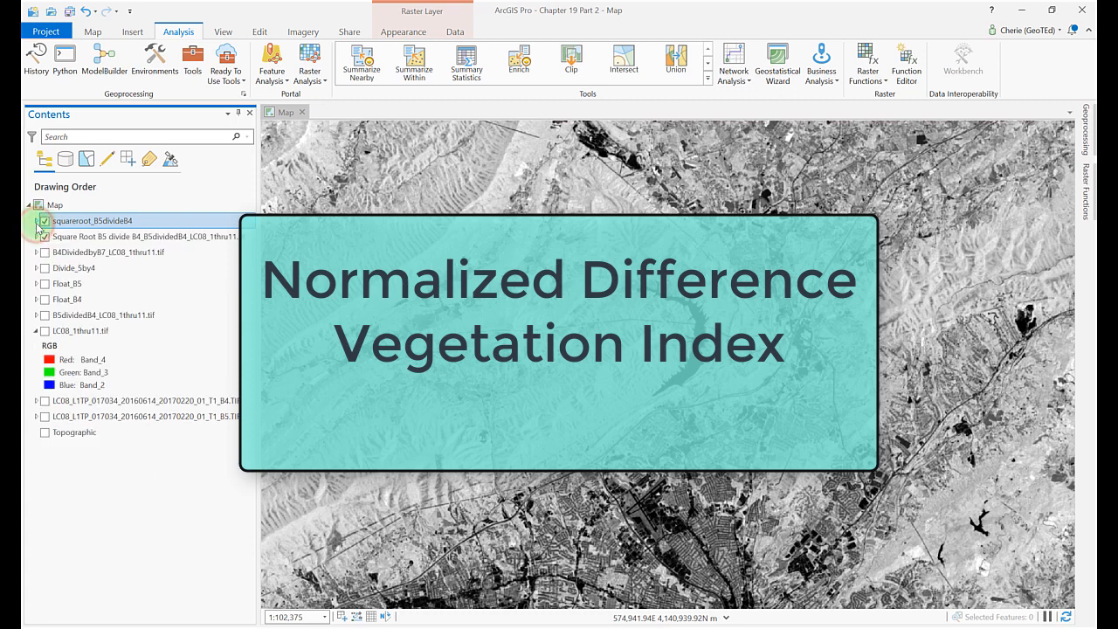
# Show squareroot_B5divideB4 and hide the Square Root B5 divide B4 function layer
pyautogui.click(46, 236)
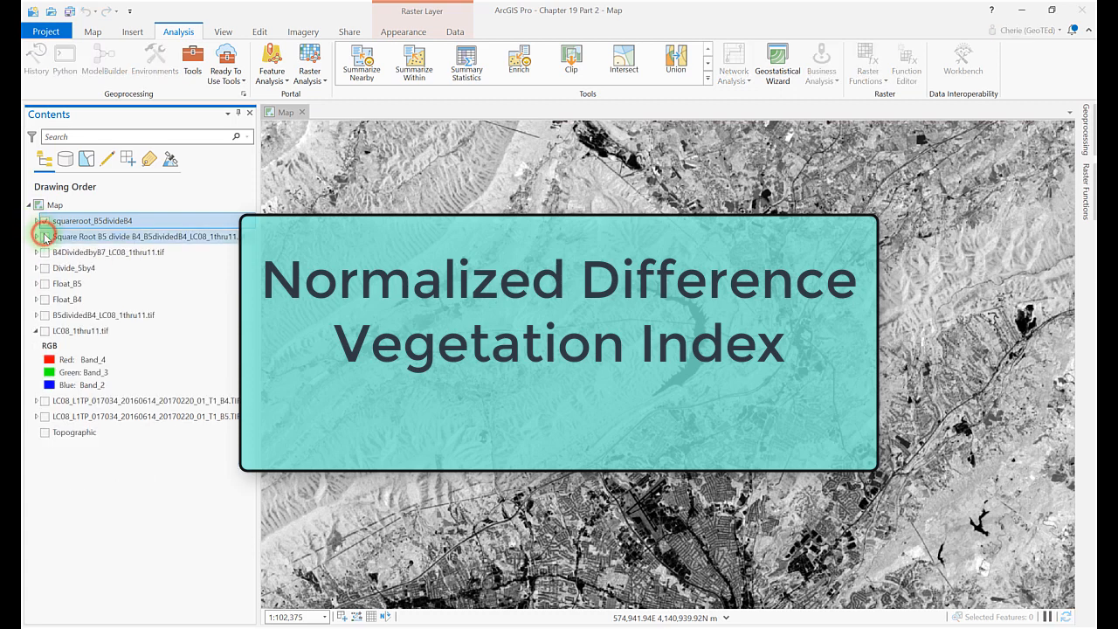
pyautogui.click(45, 220)
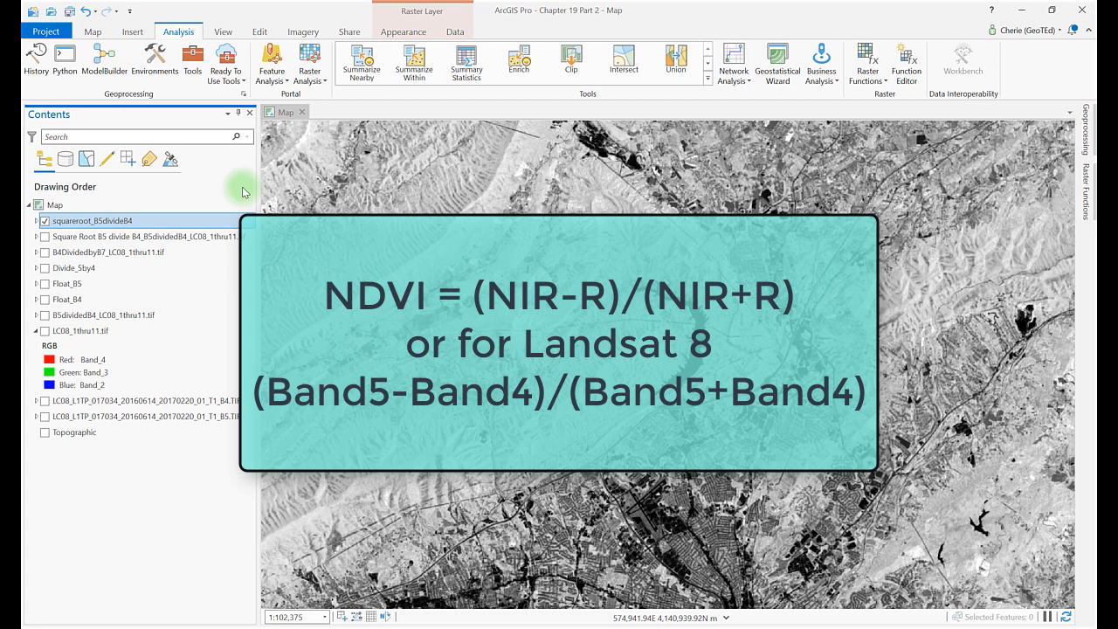
pyautogui.moveTo(244, 190)
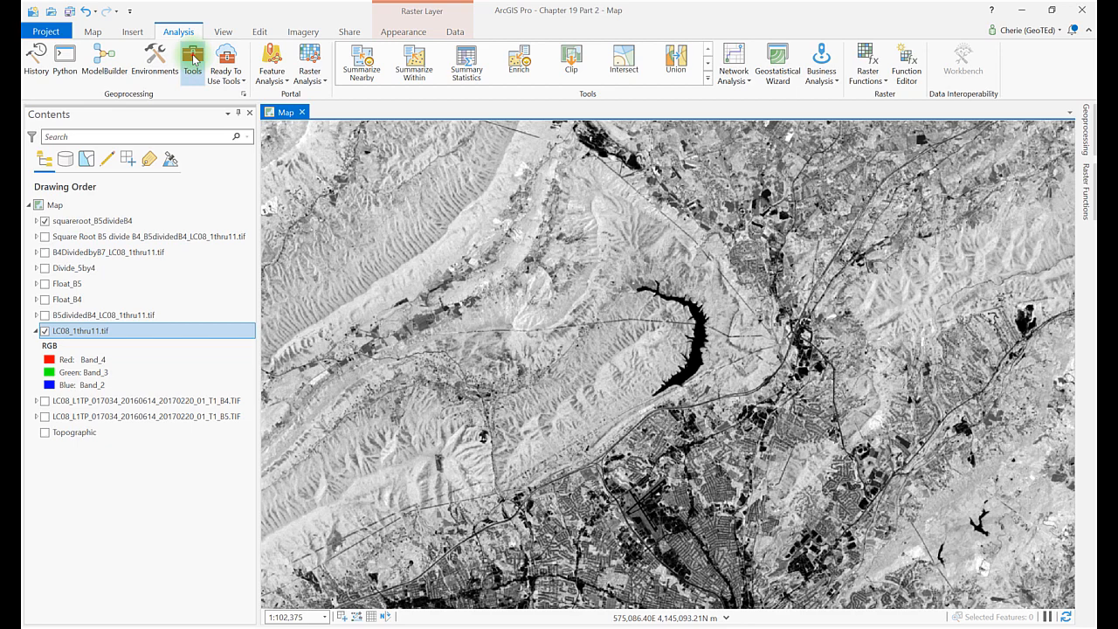
# Reopen the Raster Calculator from the recent geoprocessing tools
pyautogui.click(192, 56)
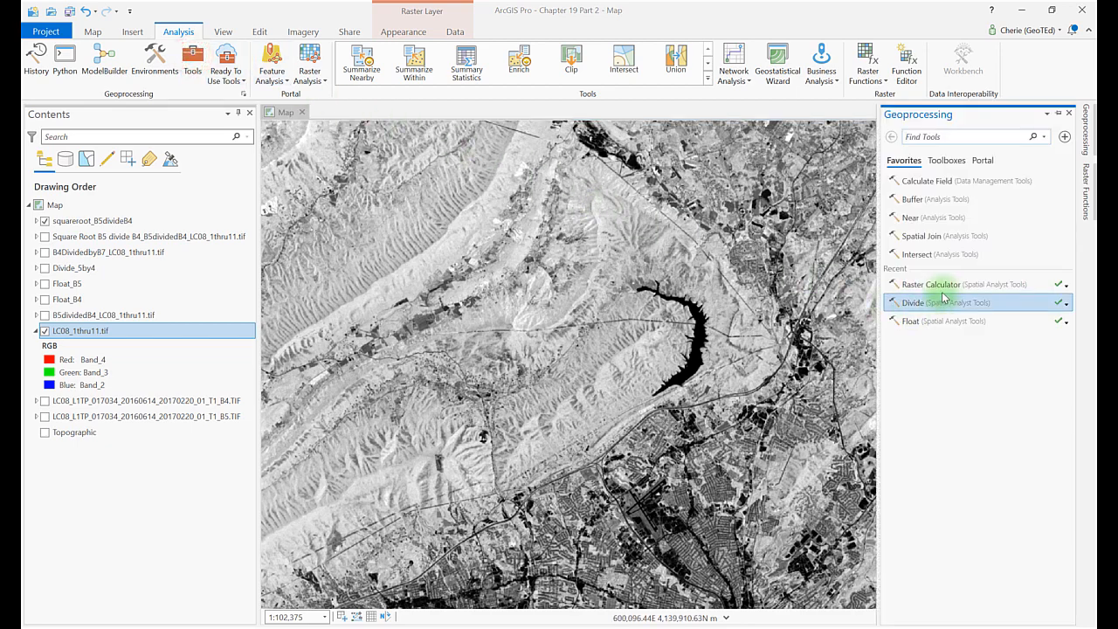
pyautogui.click(929, 283)
pyautogui.write('(')
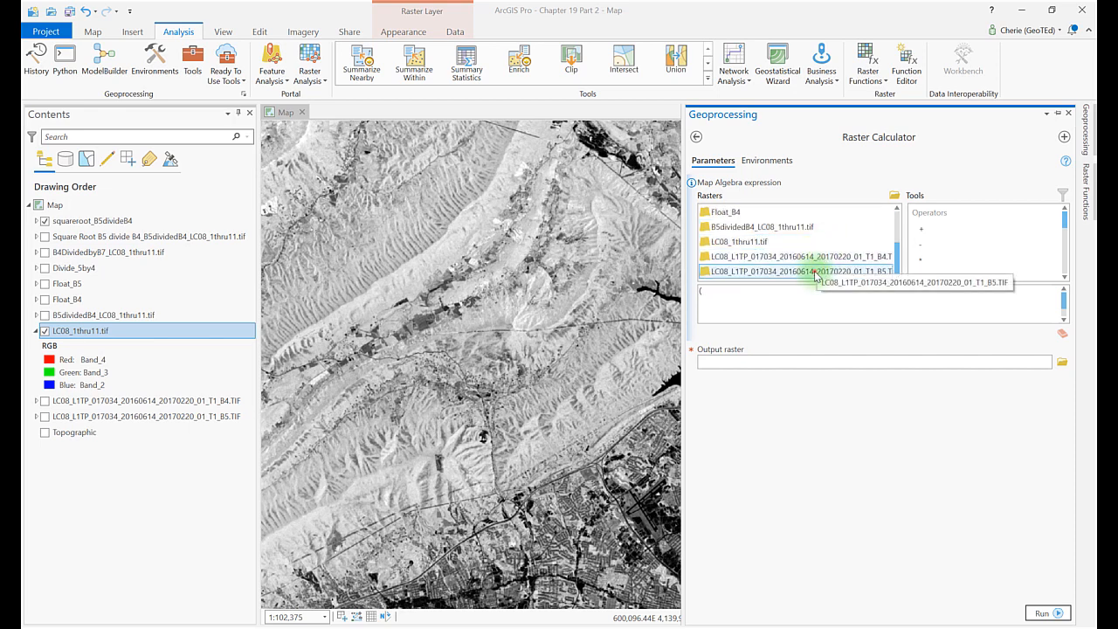
# Run the NDVI expression (B5 - B4) / (B5 + B4) with output rastercalc
pyautogui.doubleClick(797, 269)
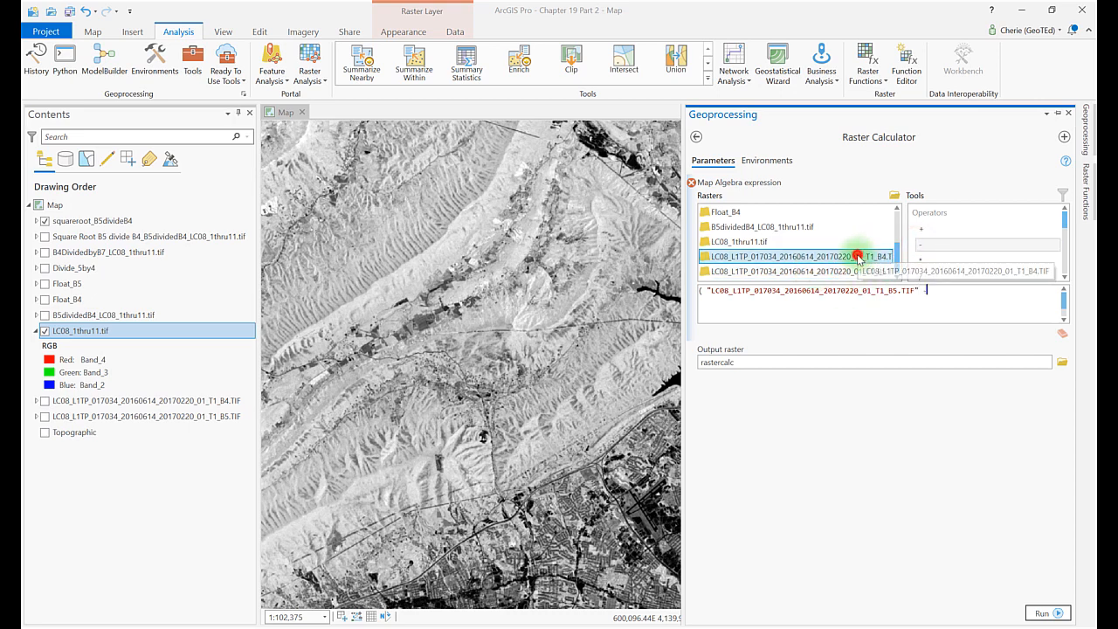
pyautogui.doubleClick(797, 255)
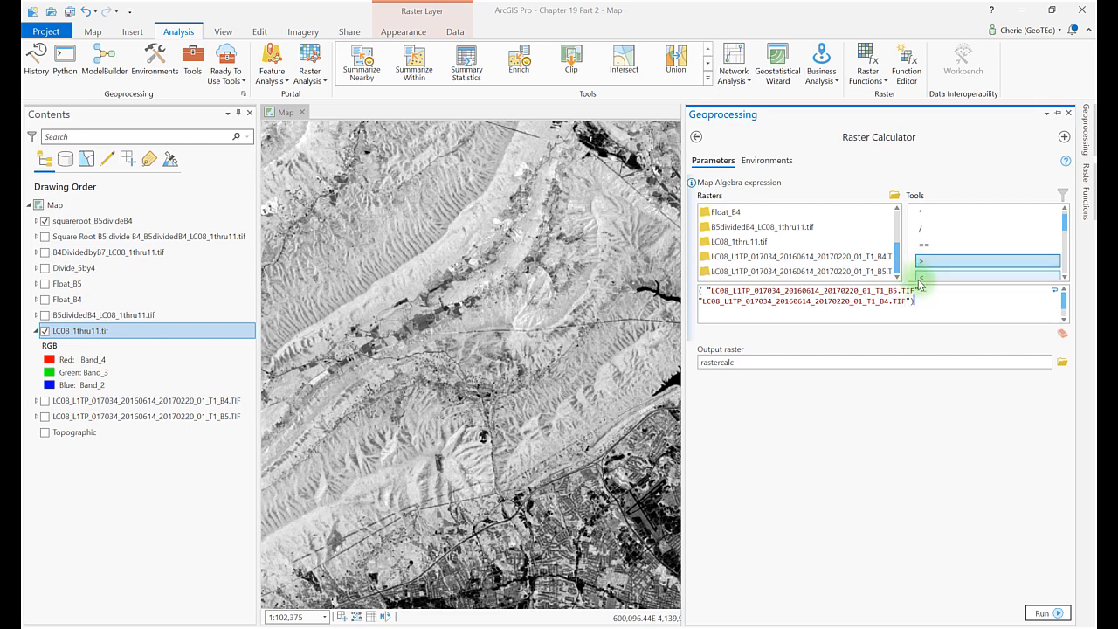
pyautogui.click(919, 229)
pyautogui.write(' /(')
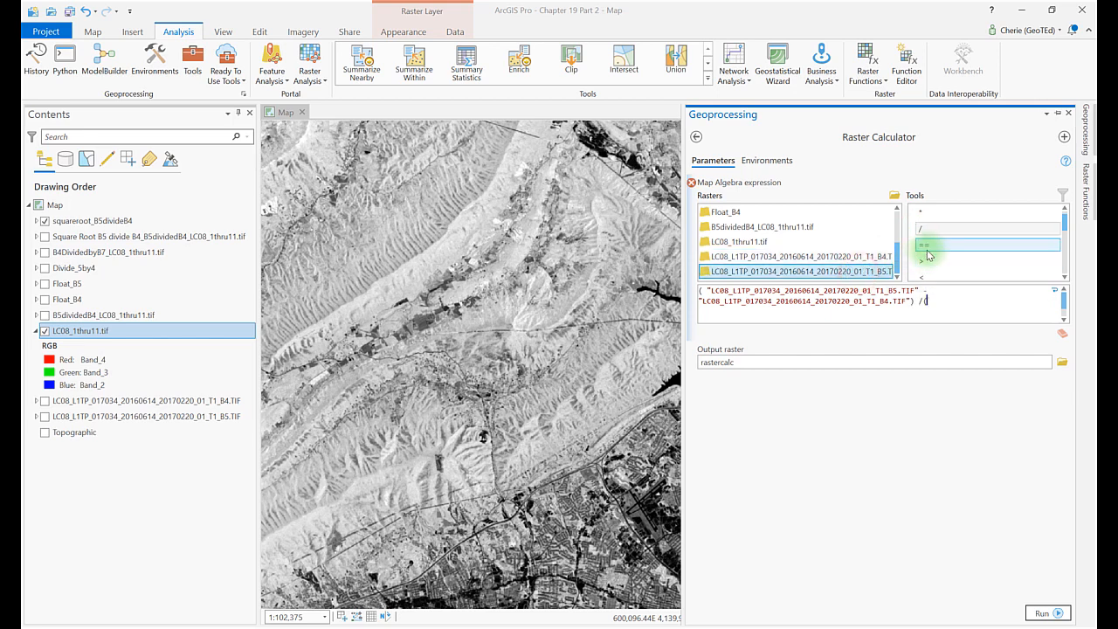
pyautogui.click(924, 234)
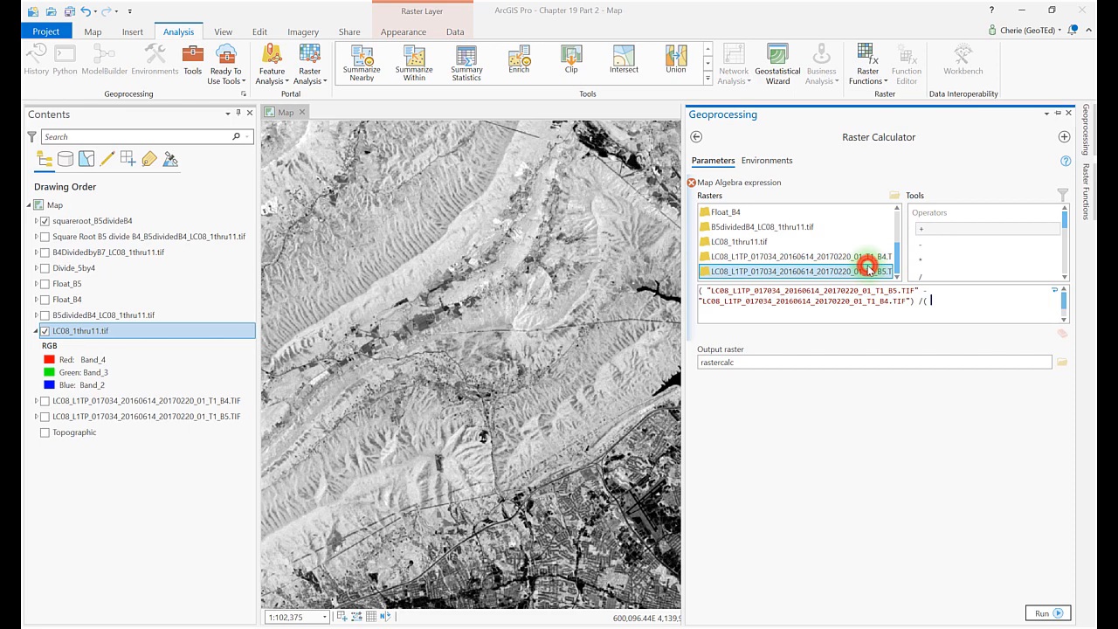
pyautogui.doubleClick(795, 271)
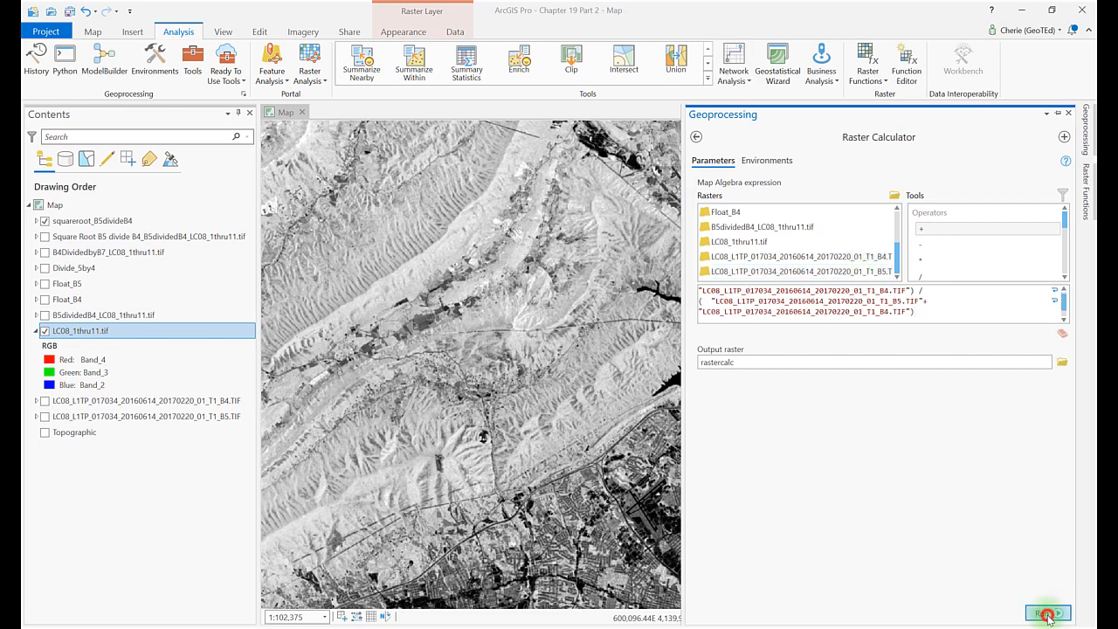
pyautogui.click(1048, 611)
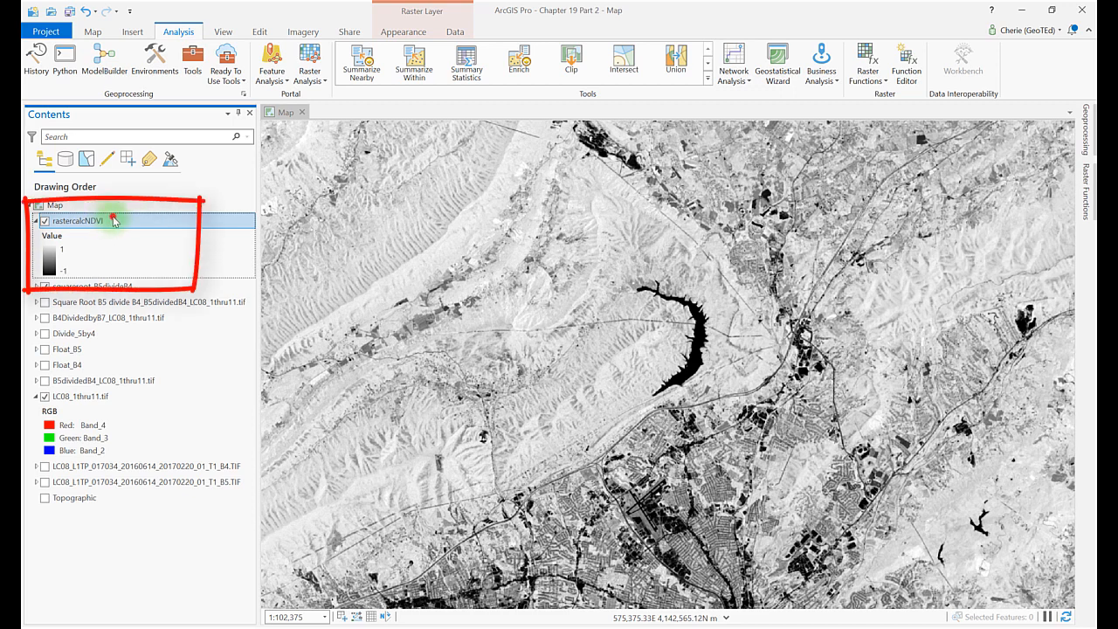
pyautogui.moveTo(113, 220)
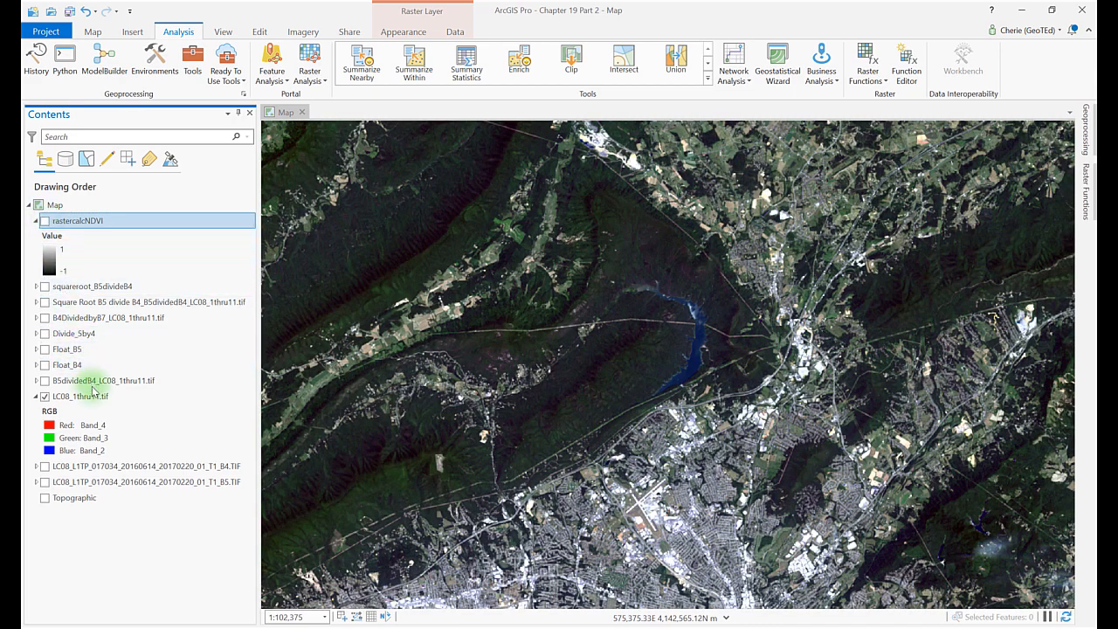
# Select the multiband LC08_1thru11.tif Landsat layer in the Contents pane
pyautogui.click(81, 395)
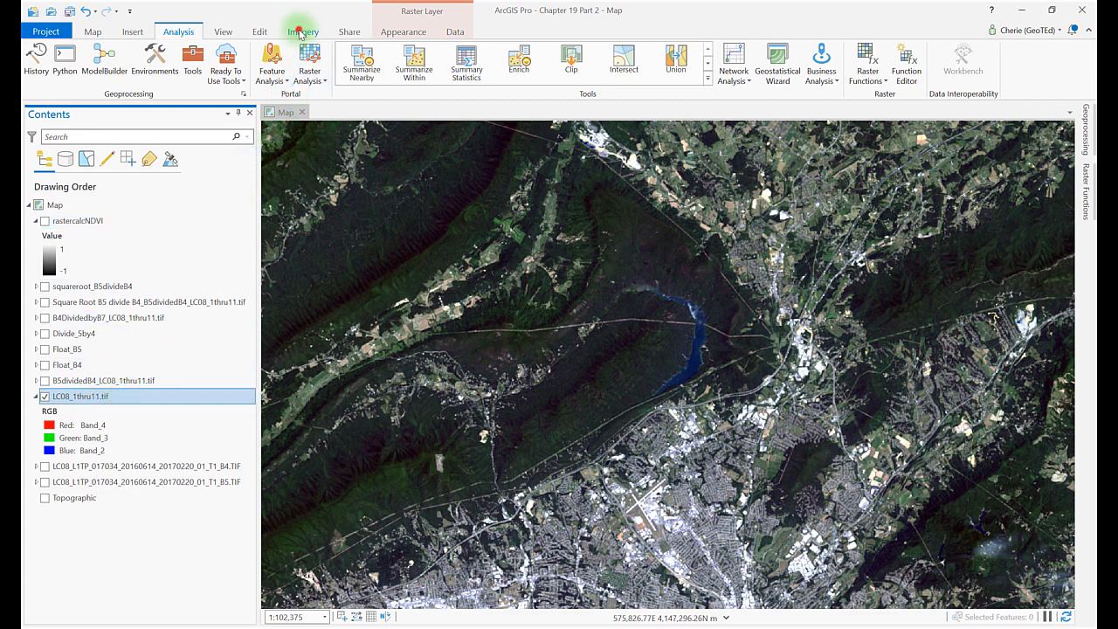
# Start the NDVI index from the Imagery Indices gallery for the Landsat layer
pyautogui.click(303, 31)
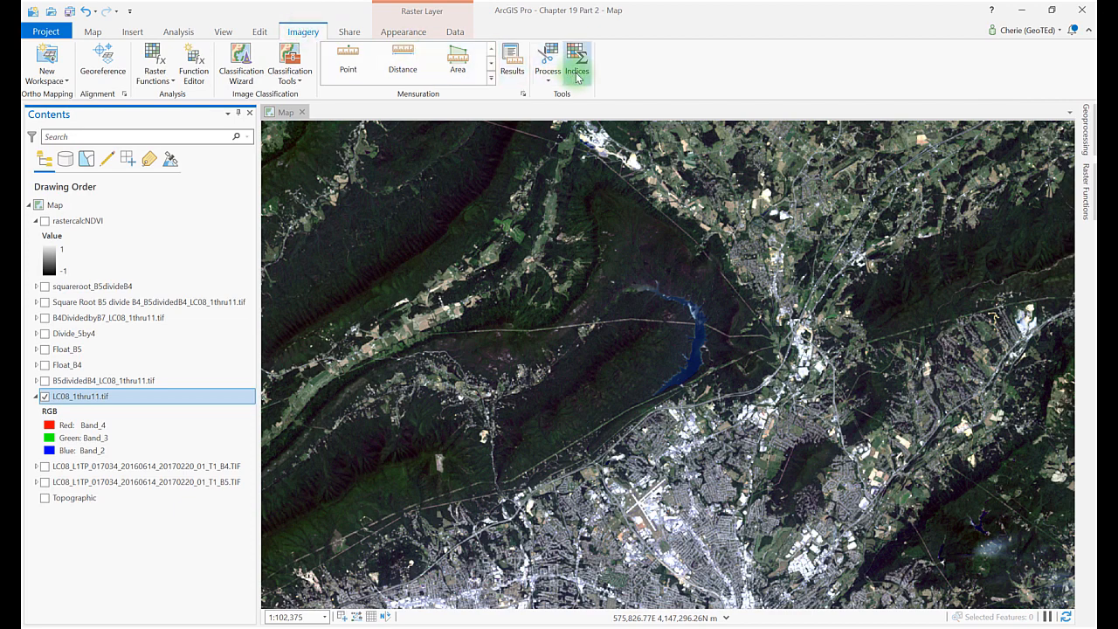
pyautogui.click(577, 59)
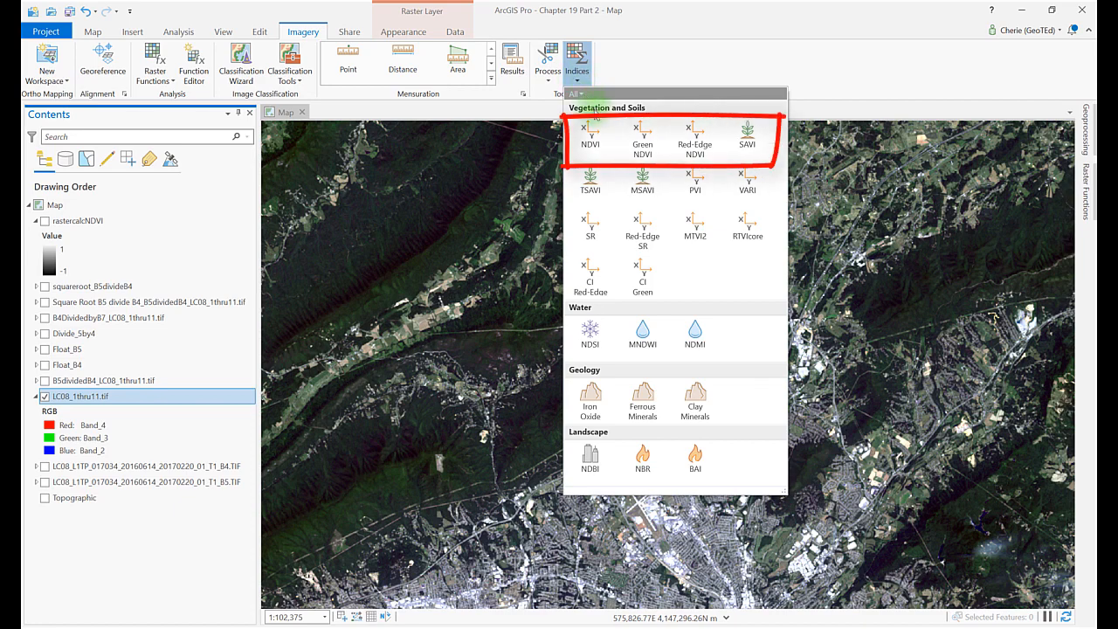
pyautogui.moveTo(591, 136)
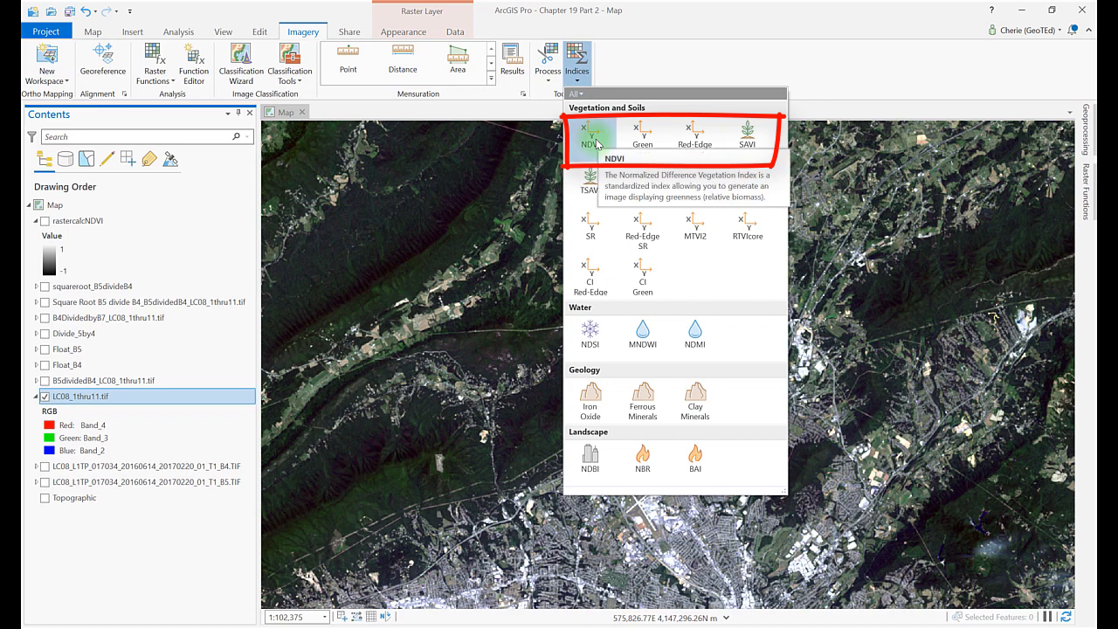
pyautogui.click(590, 140)
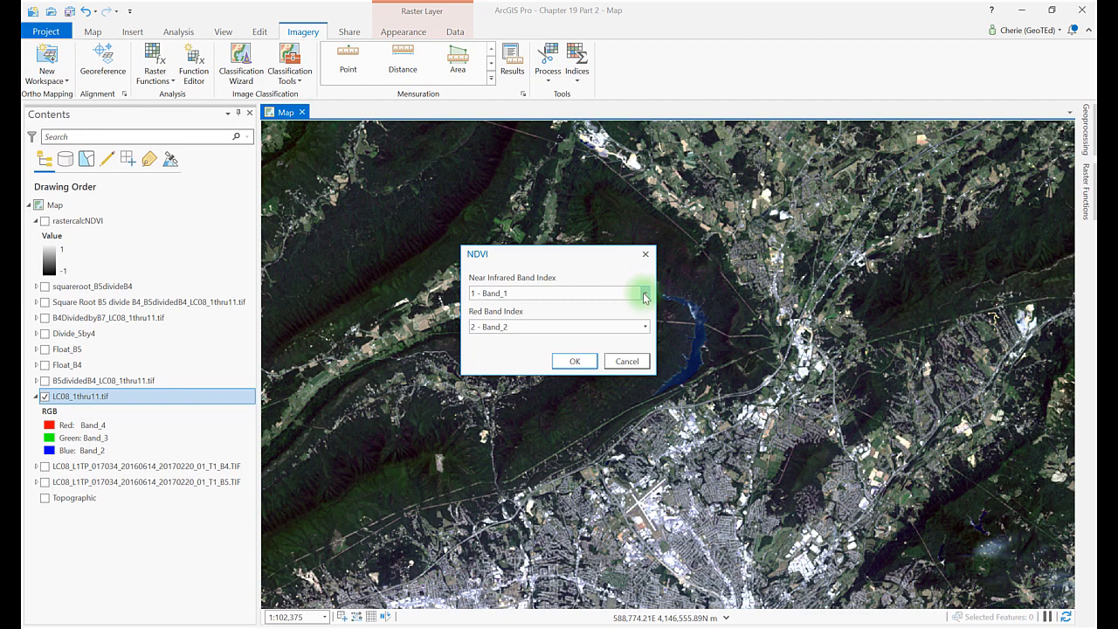
# Create the NDVI layer with Band_5 as near infrared and Band_4 as red
pyautogui.click(643, 294)
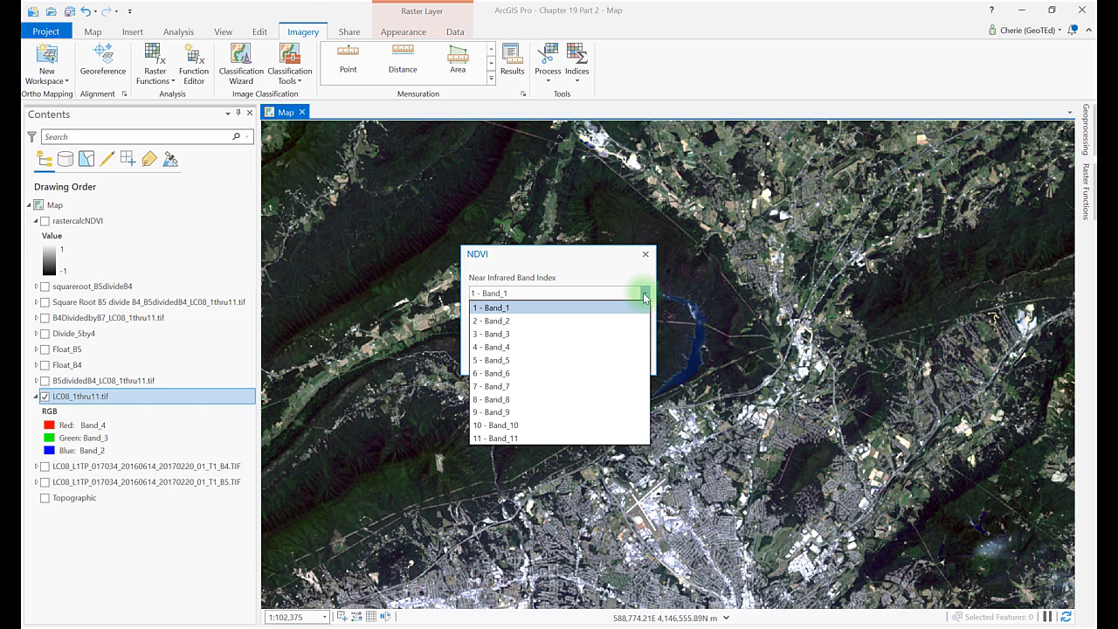
pyautogui.moveTo(615, 331)
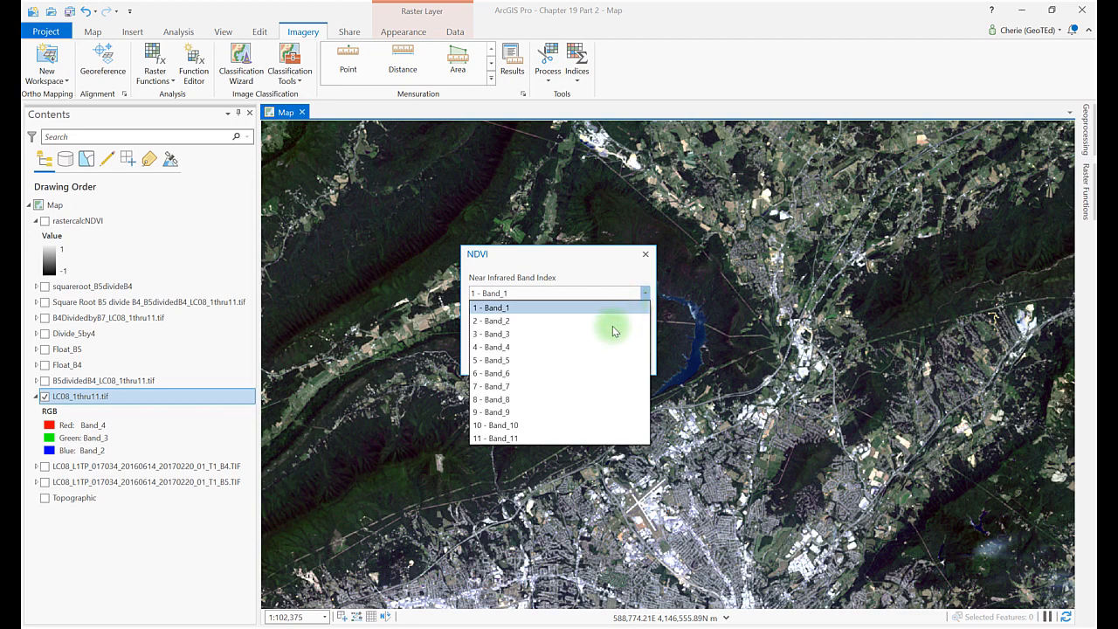
pyautogui.click(491, 360)
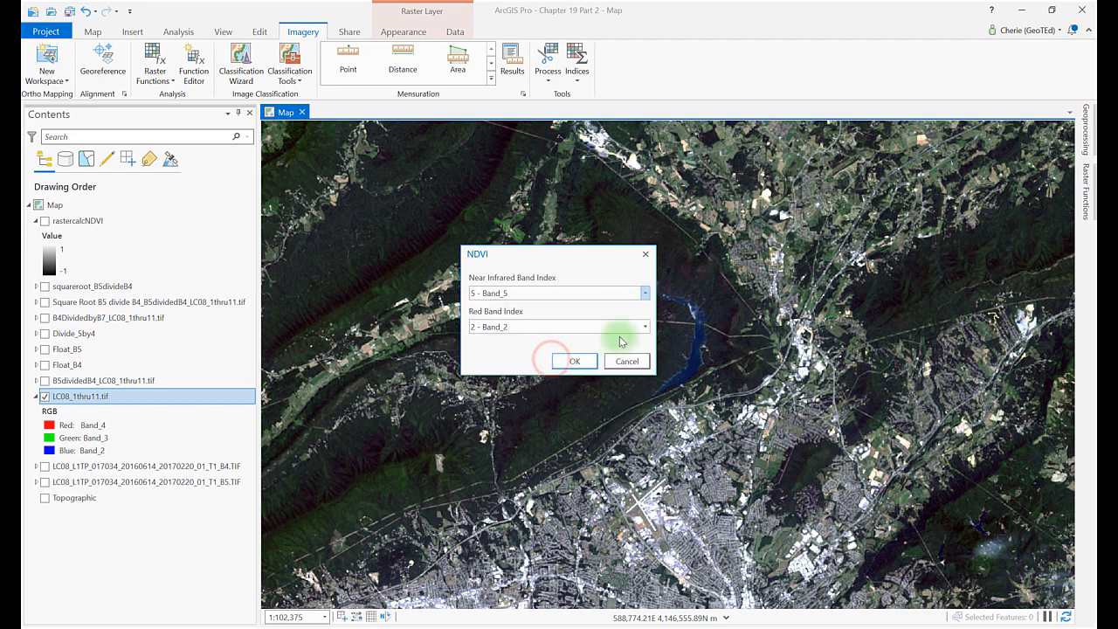
pyautogui.click(644, 326)
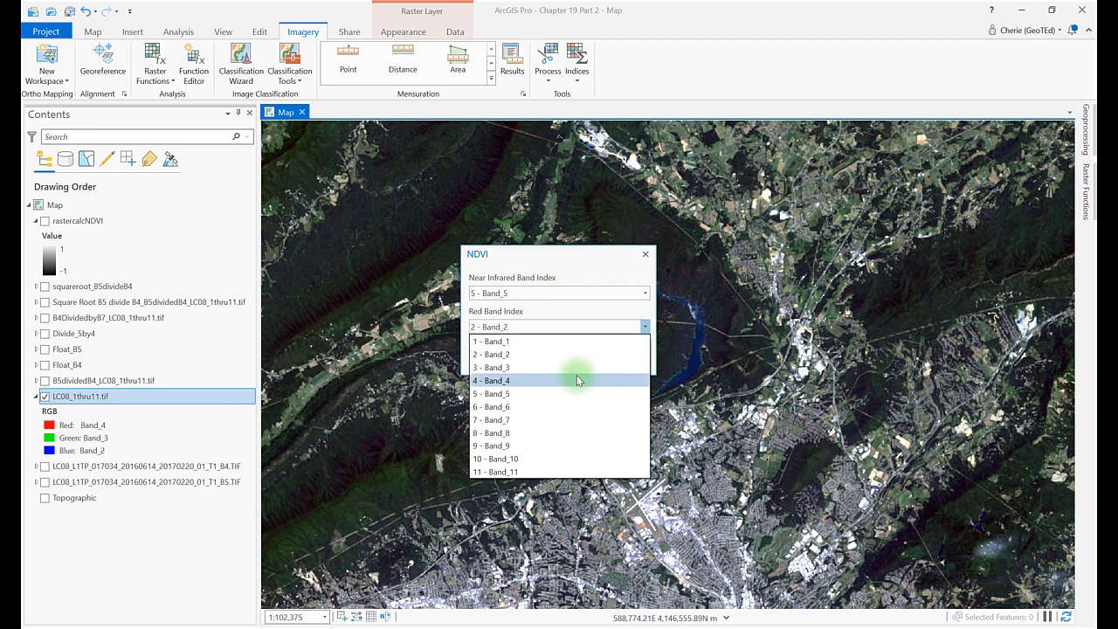
pyautogui.click(491, 381)
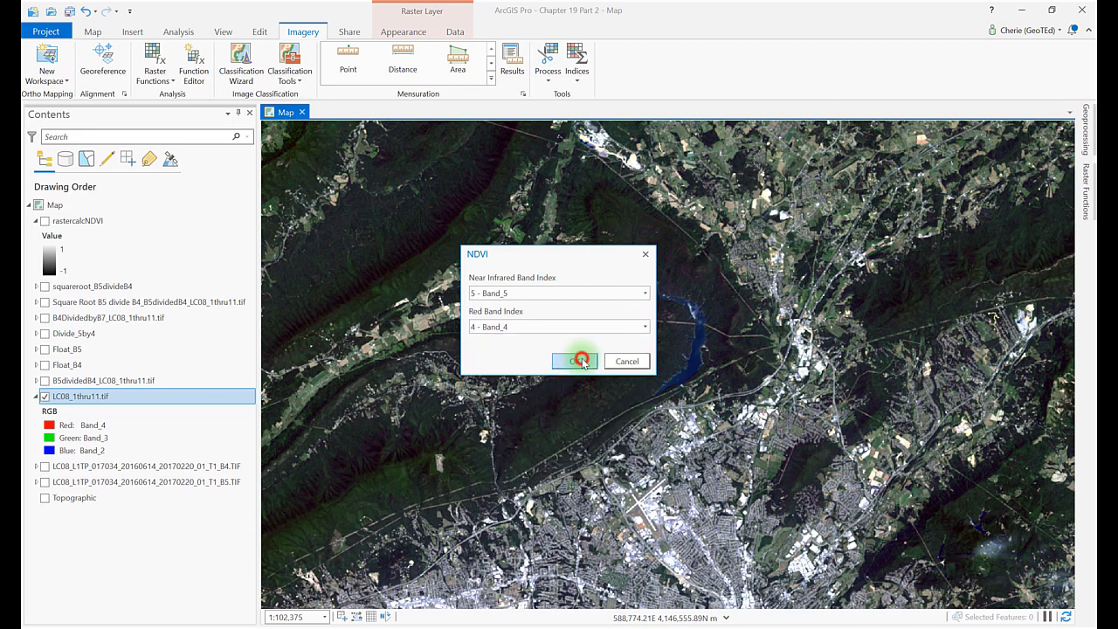
pyautogui.click(573, 360)
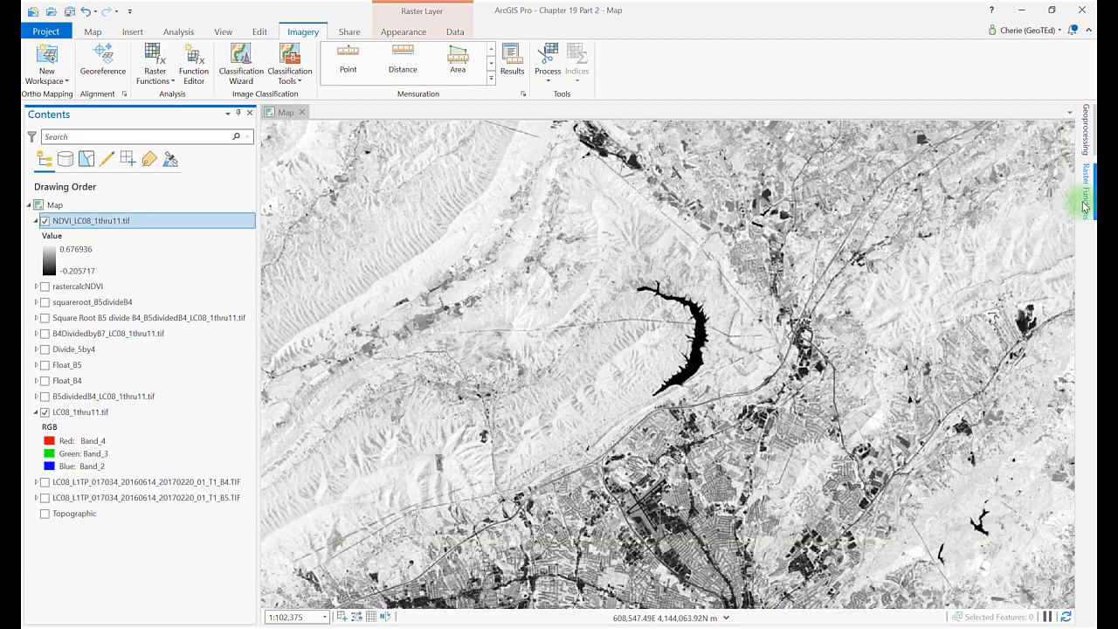
pyautogui.click(1086, 195)
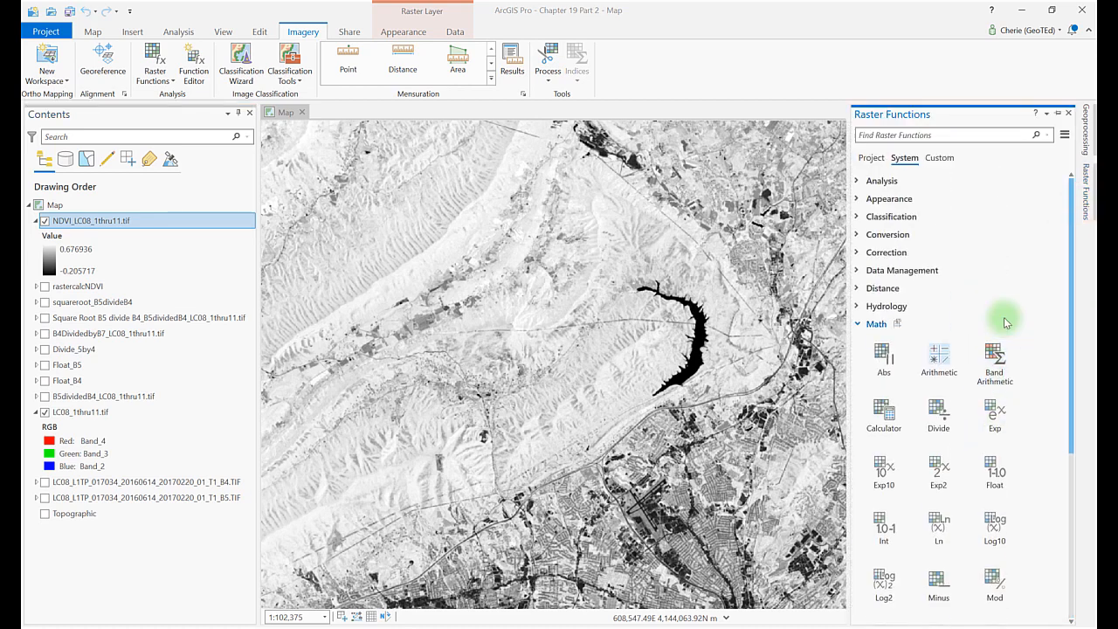
pyautogui.click(1065, 112)
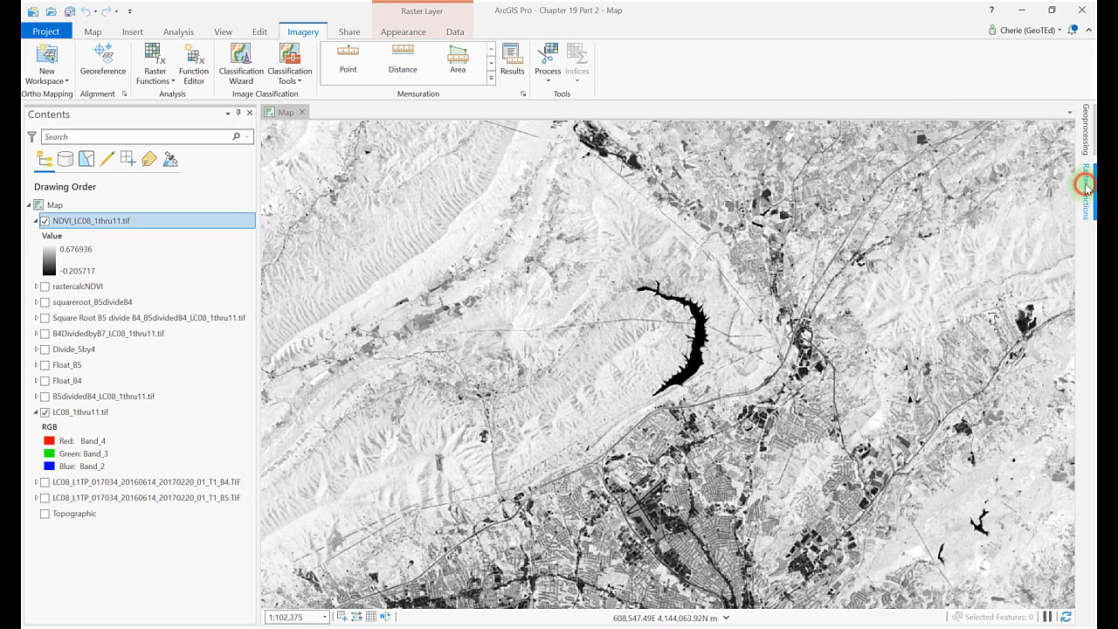
pyautogui.click(1086, 185)
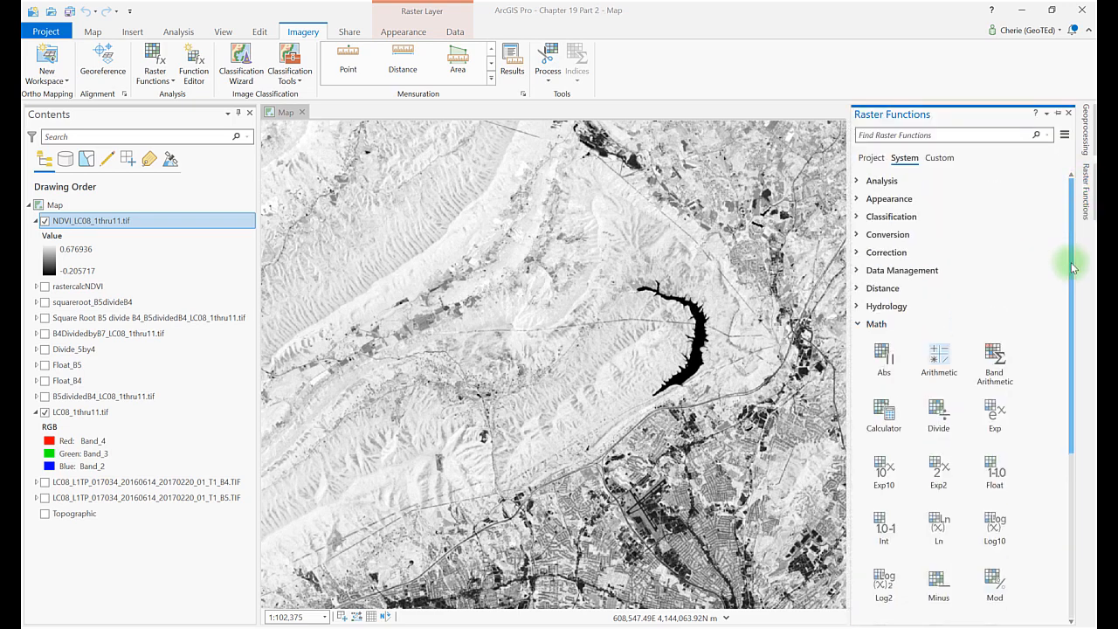
pyautogui.click(856, 180)
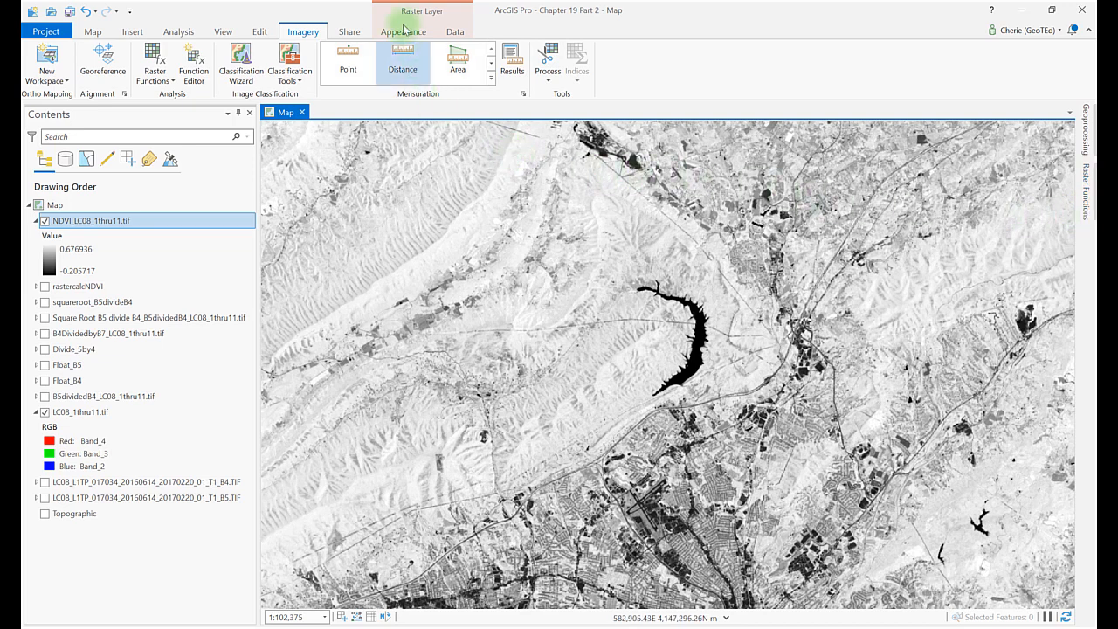
# Show the NDVI layer's symbology and list all available colour schemes
pyautogui.click(404, 32)
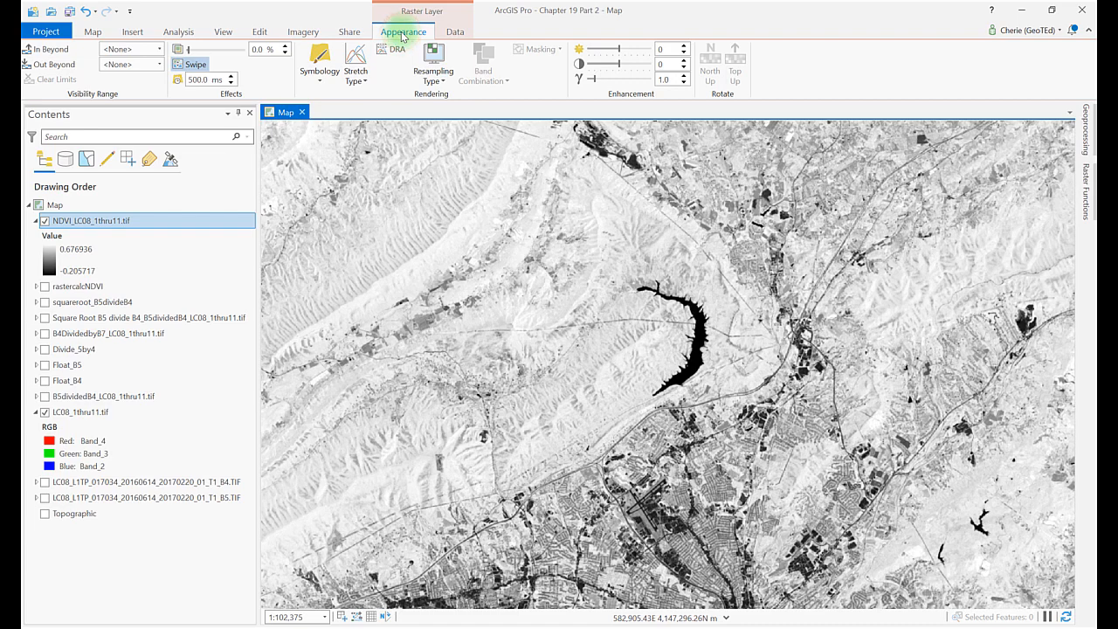
pyautogui.click(318, 63)
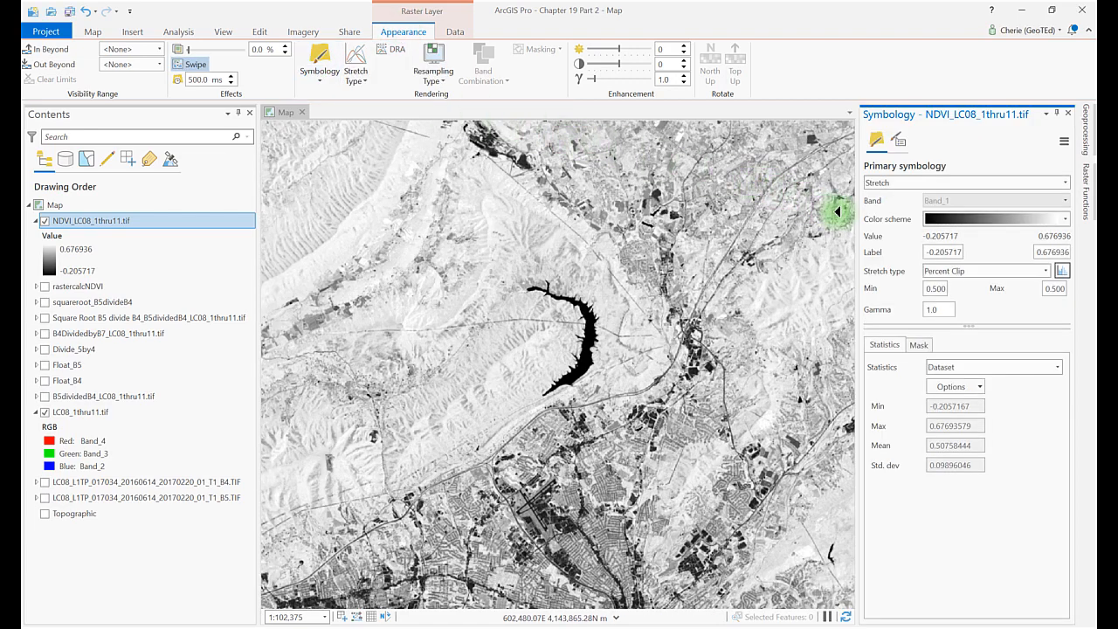
pyautogui.click(1062, 220)
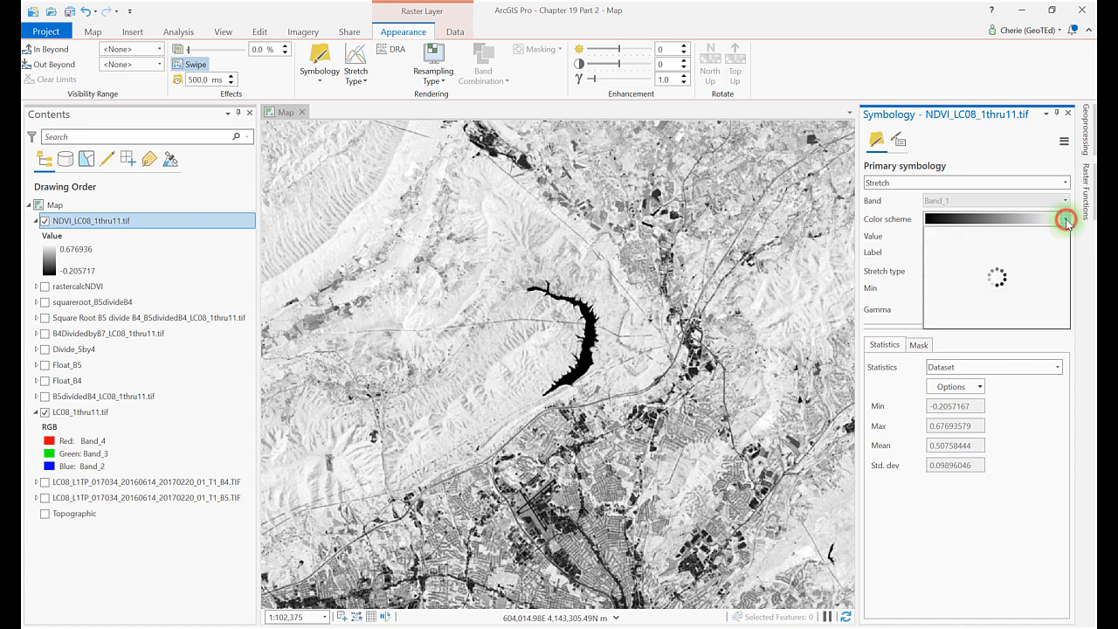
pyautogui.click(1063, 219)
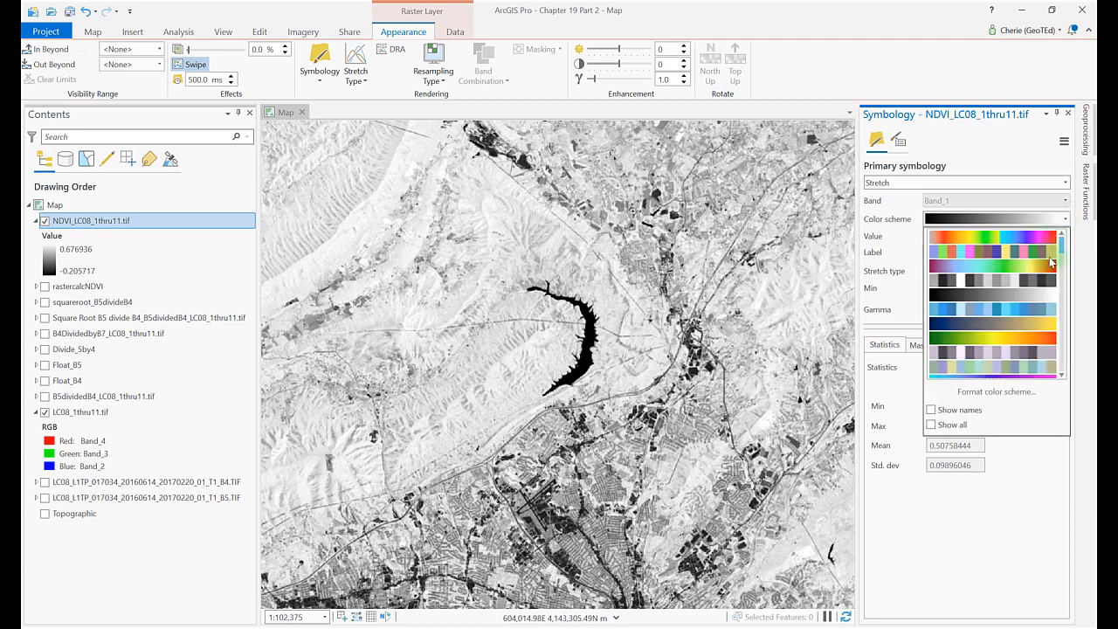
pyautogui.scroll(-3)
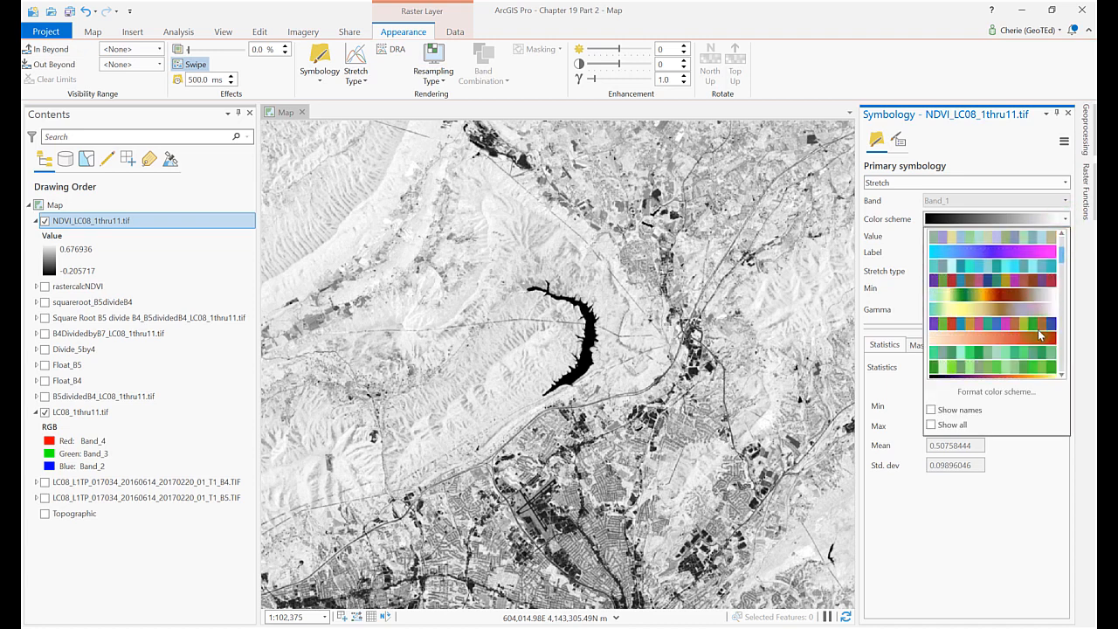